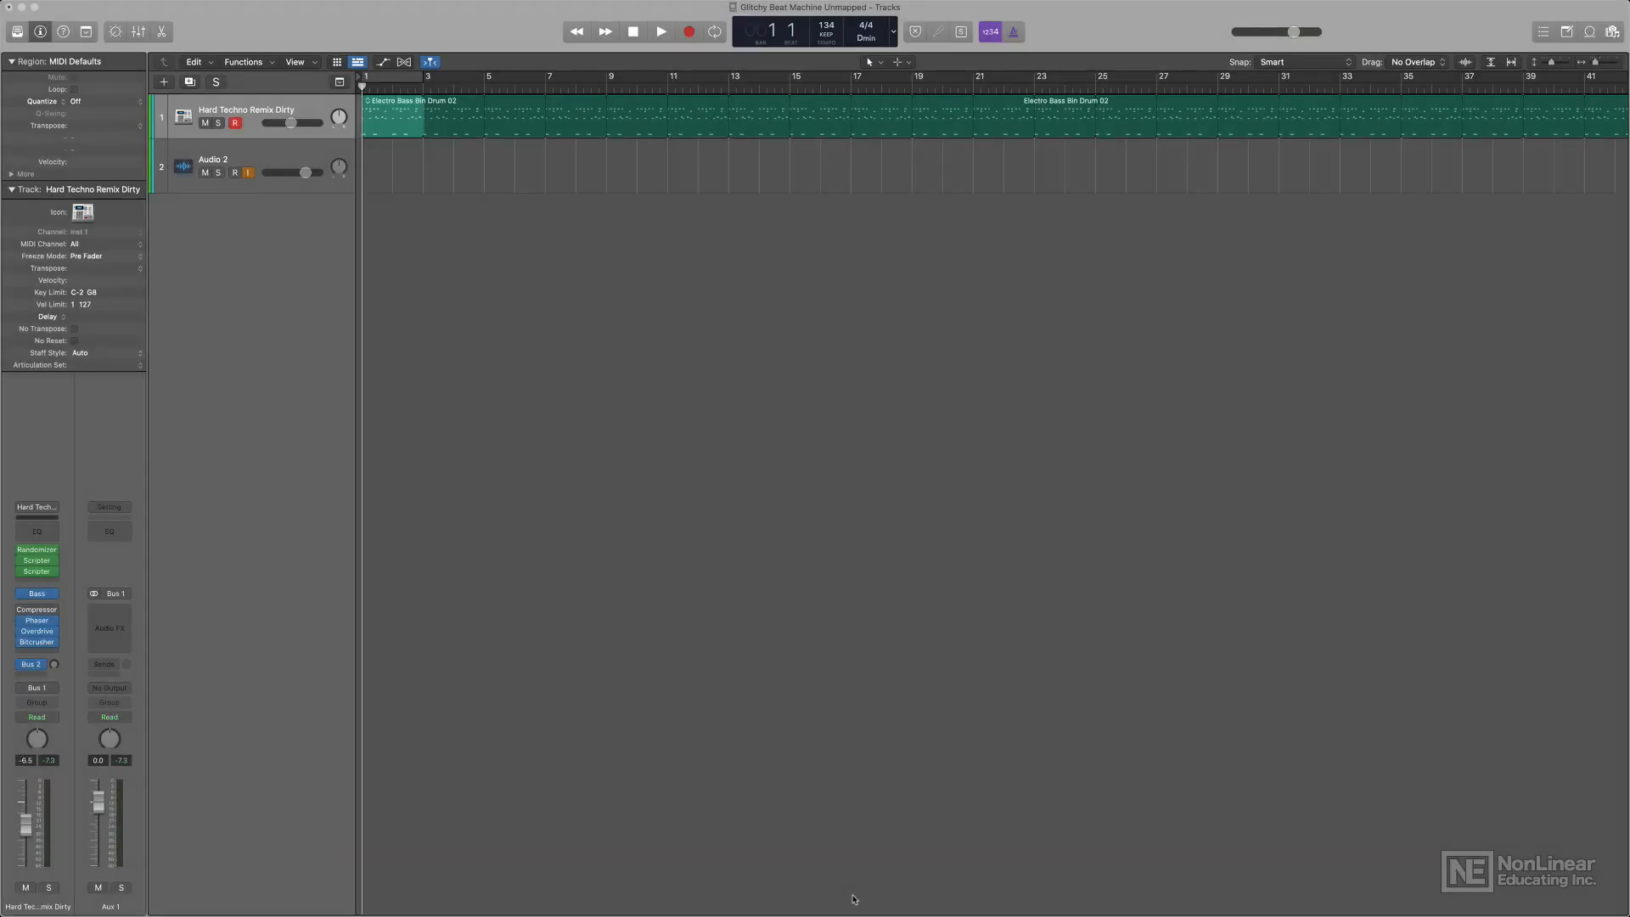
# Start playback of the Glitchy Beat Machine drum loop from the control bar.
pyautogui.click(661, 32)
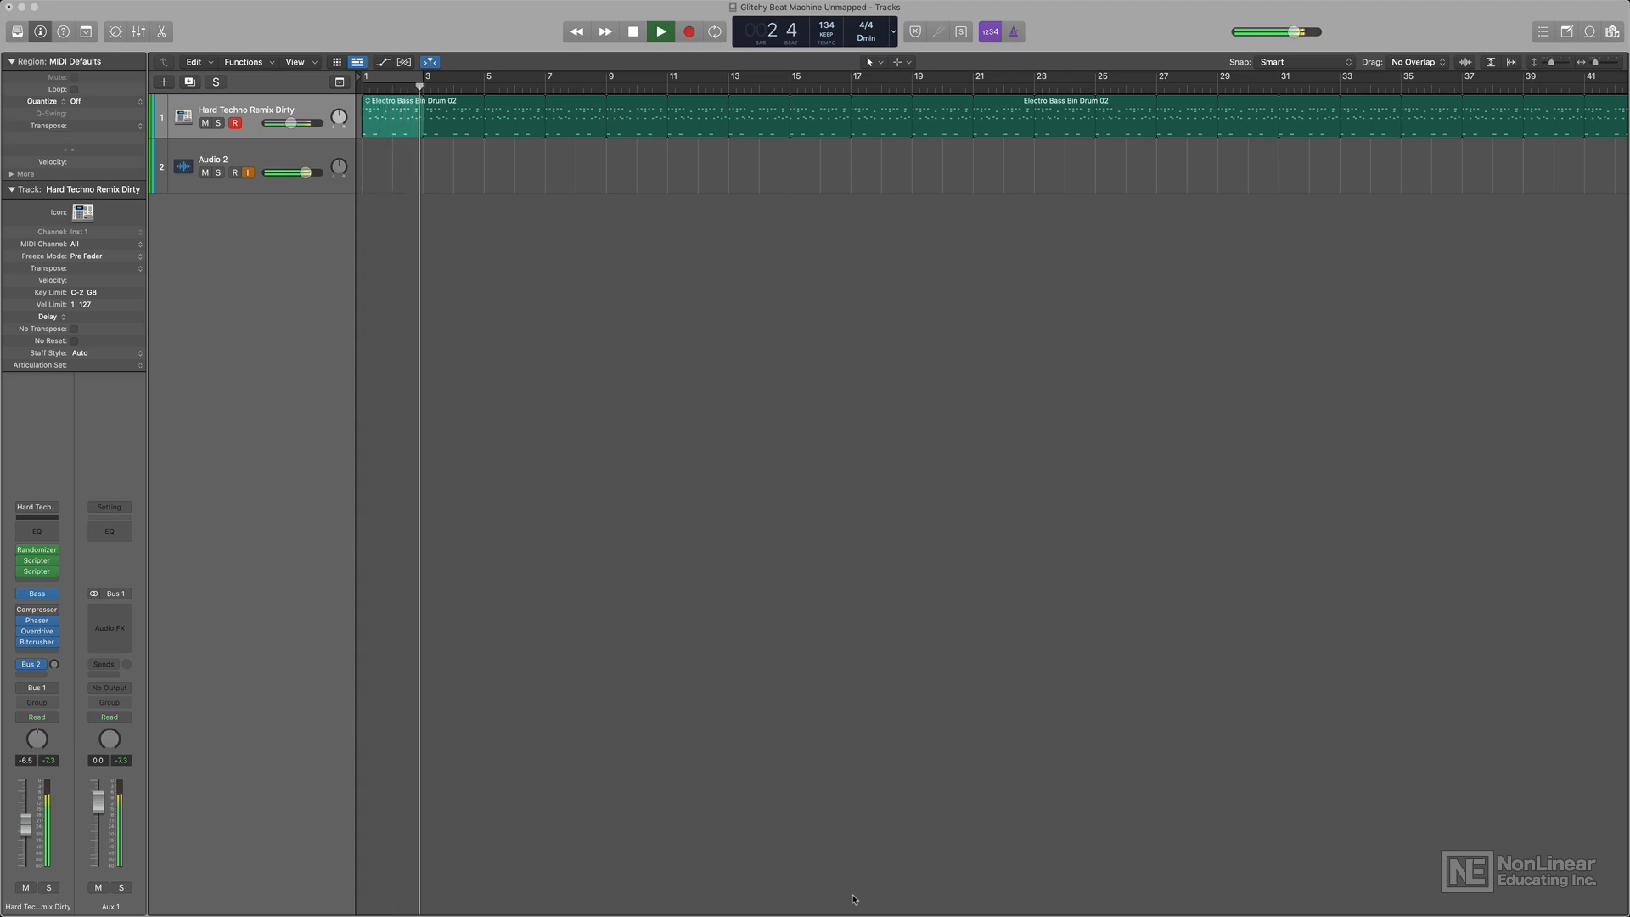
pyautogui.click(689, 31)
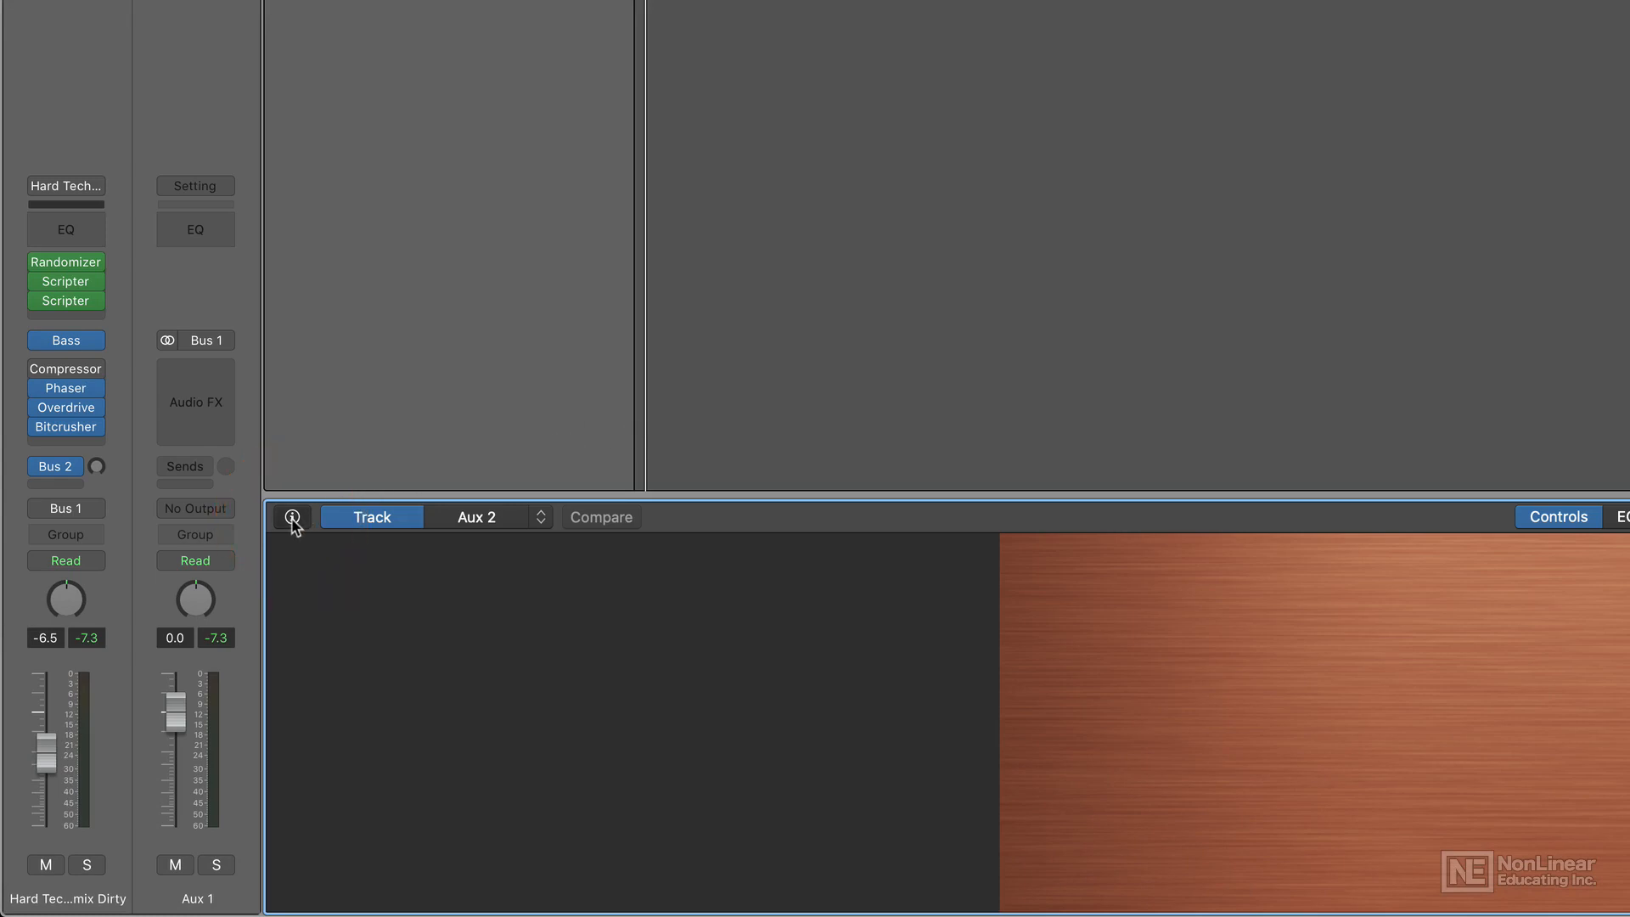
# Show the Smart Controls mapping inspector and pick the General Audio 8 layout.
pyautogui.click(292, 517)
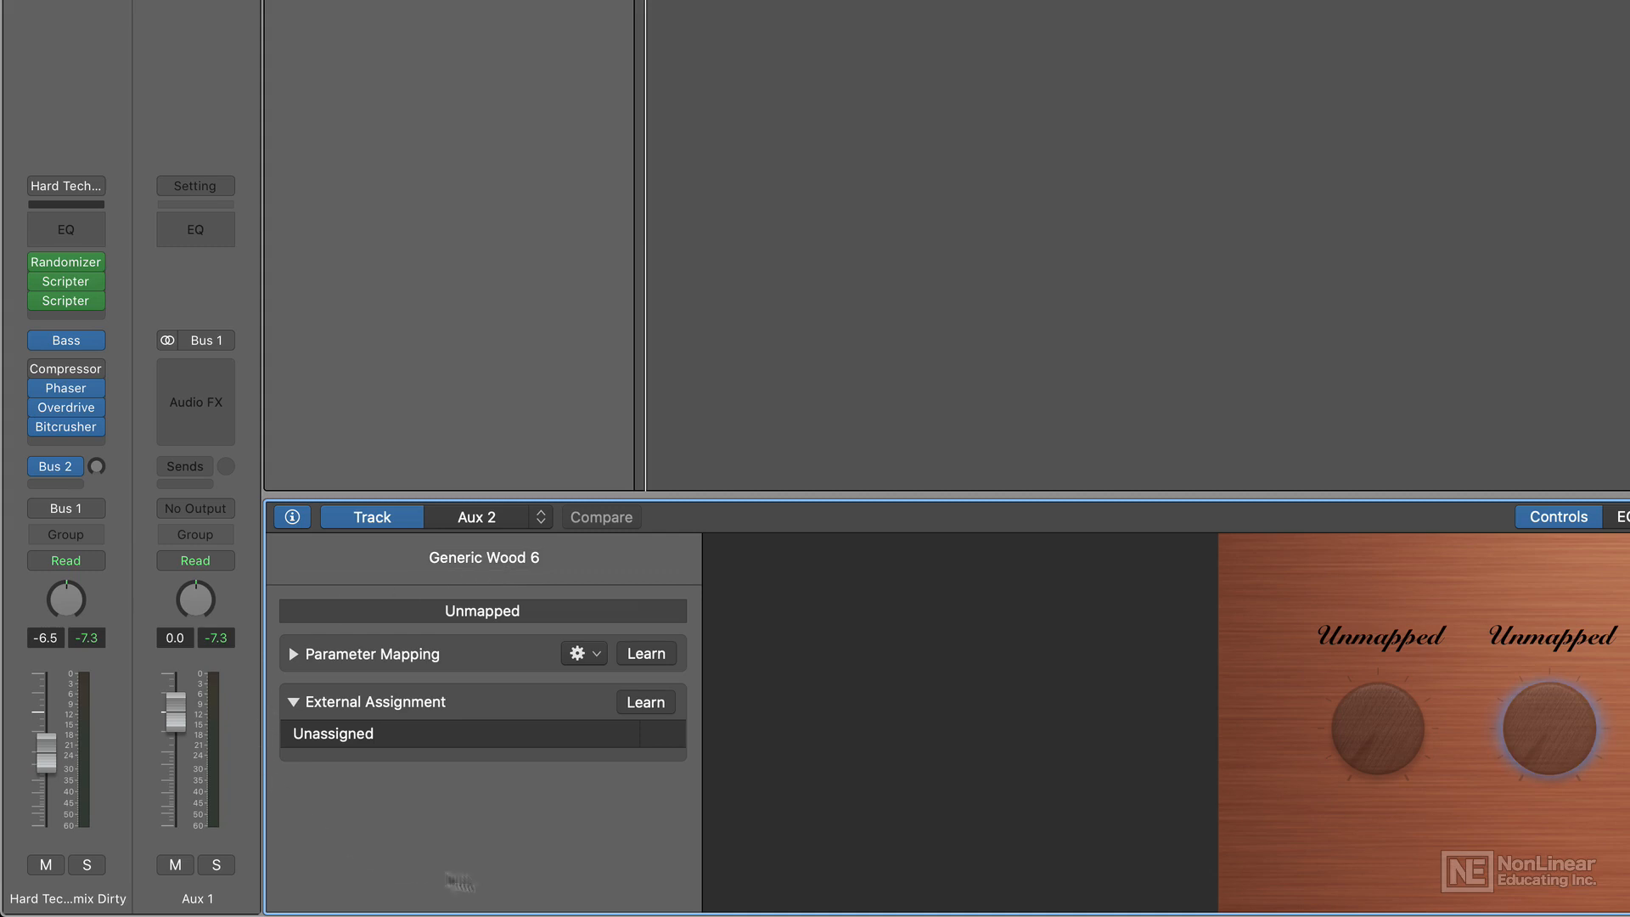
pyautogui.click(481, 611)
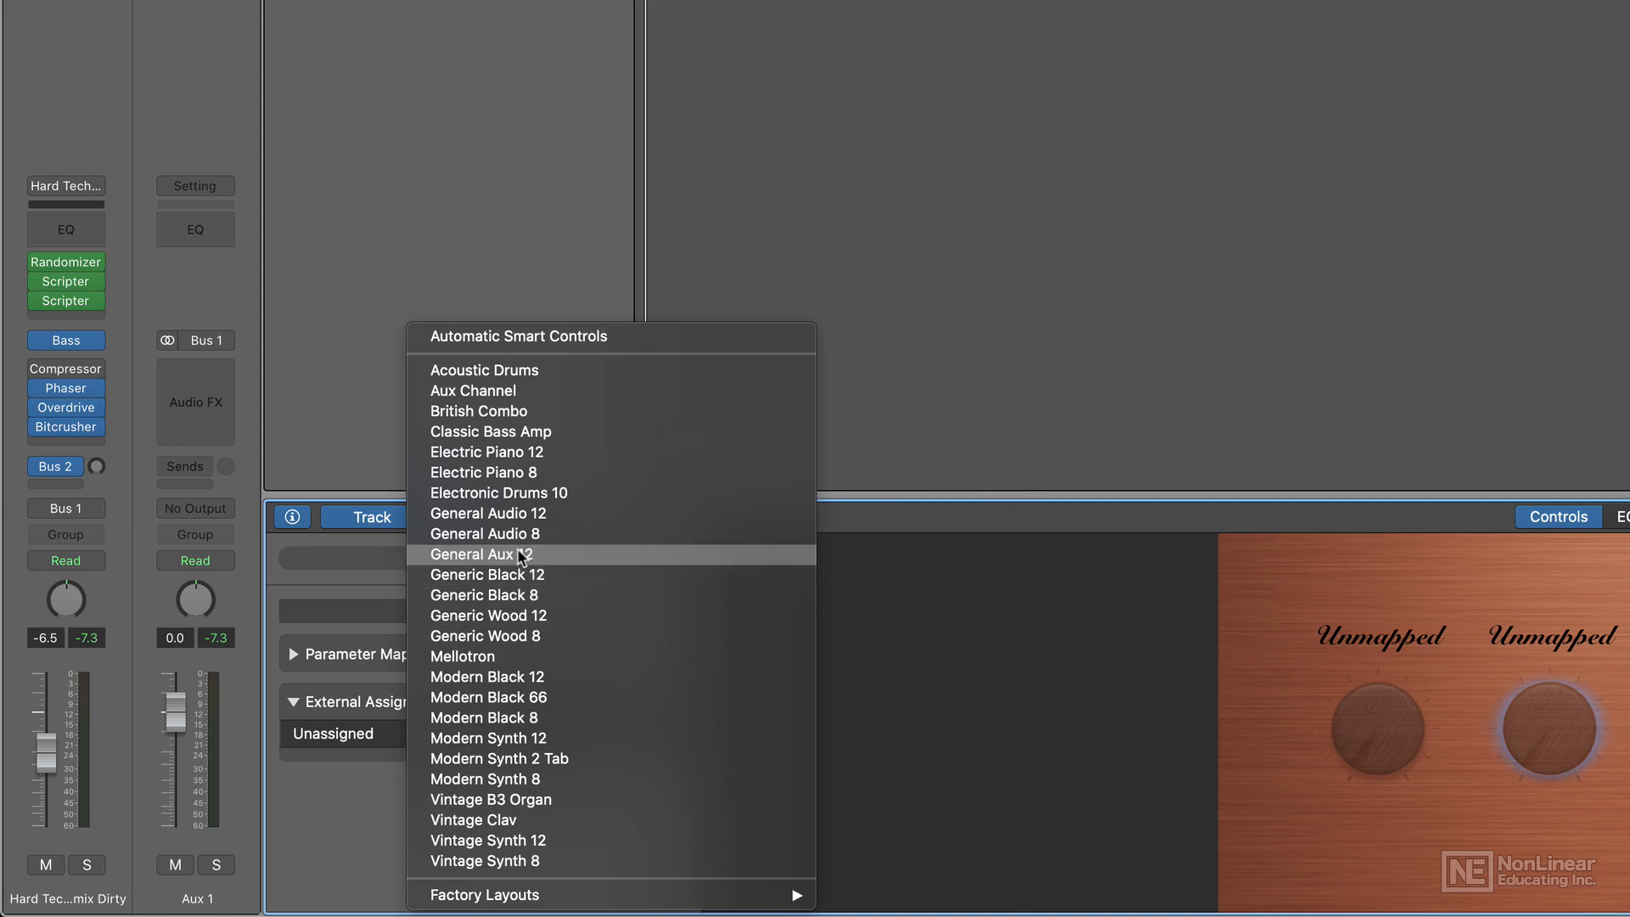
pyautogui.click(483, 533)
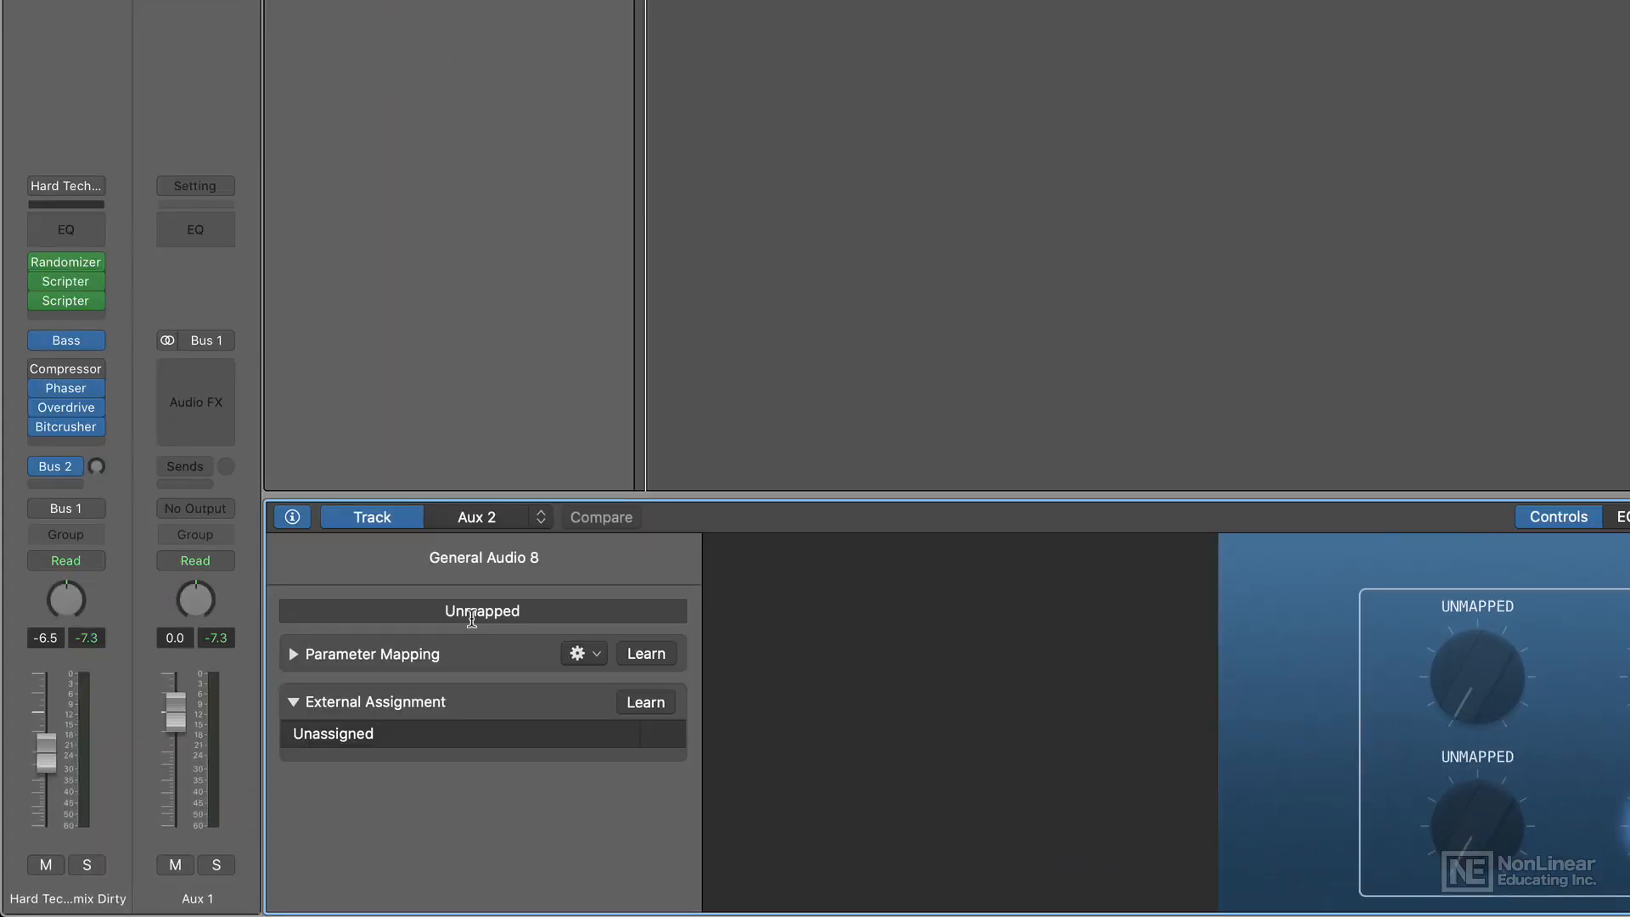
pyautogui.moveTo(302, 717)
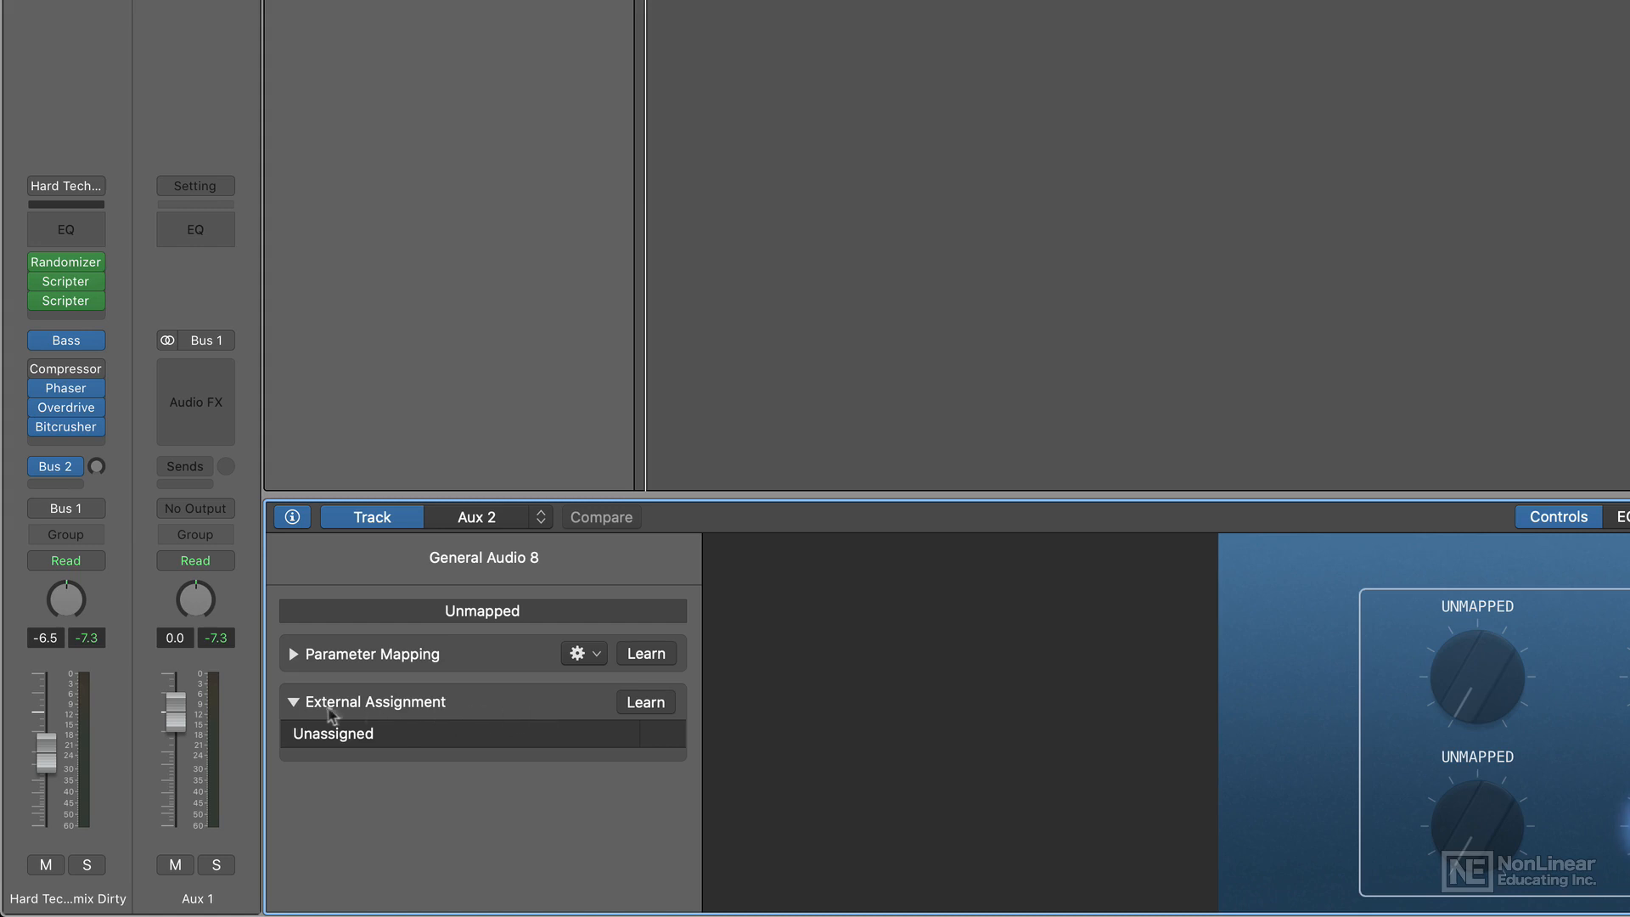
pyautogui.moveTo(565, 725)
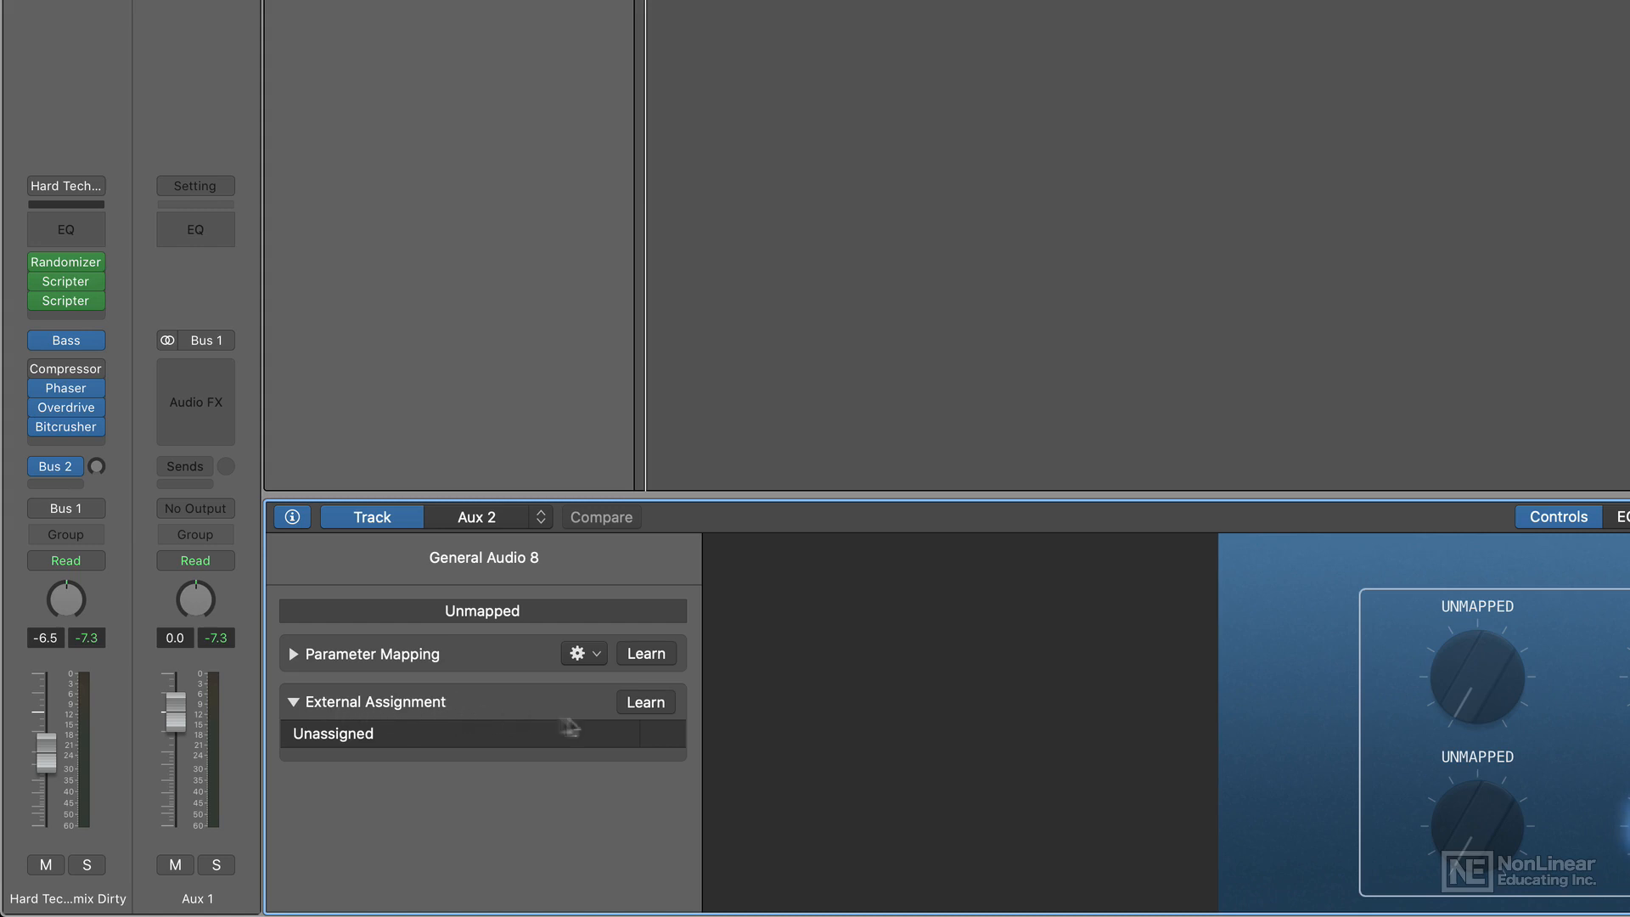
# Learn the turned hardware knob as external assignment Control Change Ch 1, 14.
pyautogui.click(645, 700)
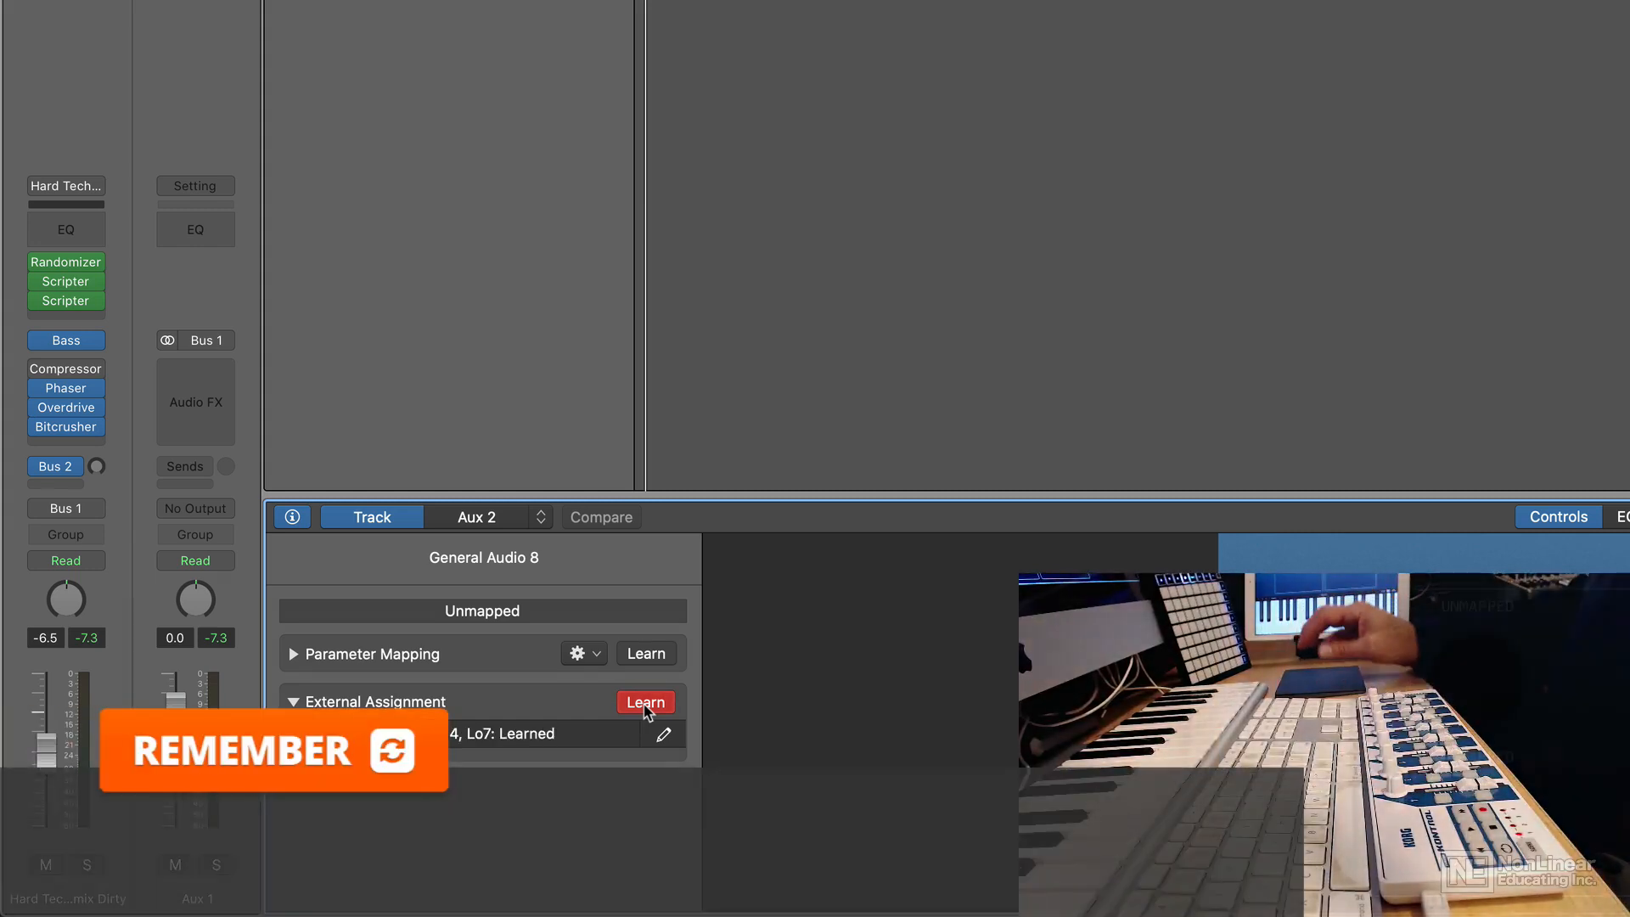
pyautogui.click(644, 702)
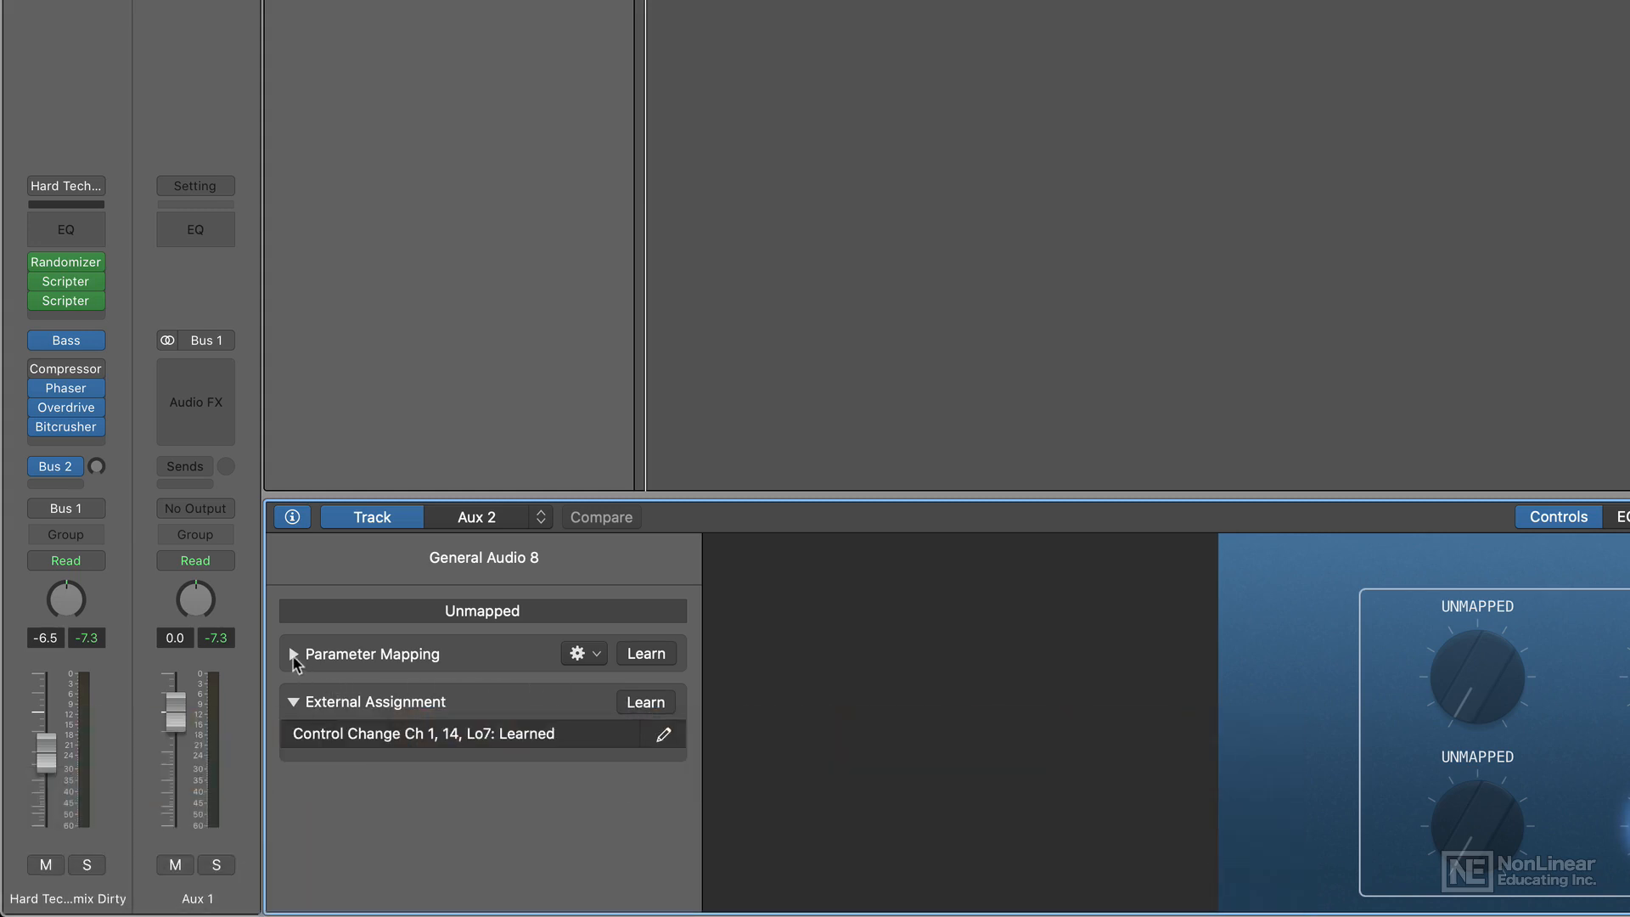
# Expand Parameter Mapping and choose Add Mapping from the gear menu.
pyautogui.click(292, 654)
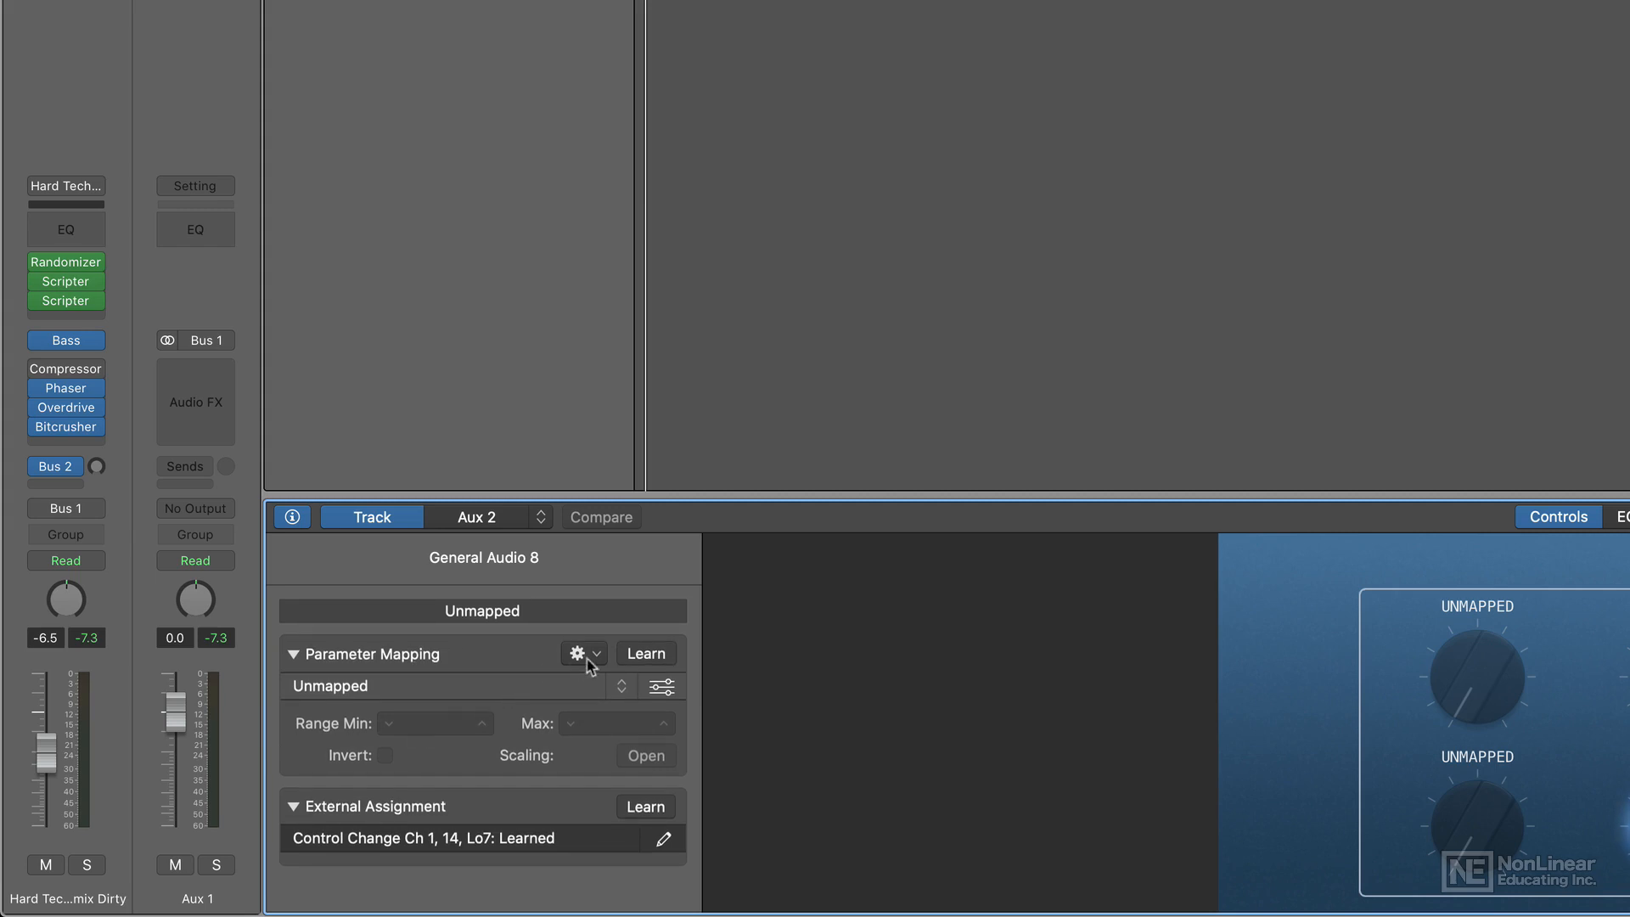
pyautogui.click(578, 653)
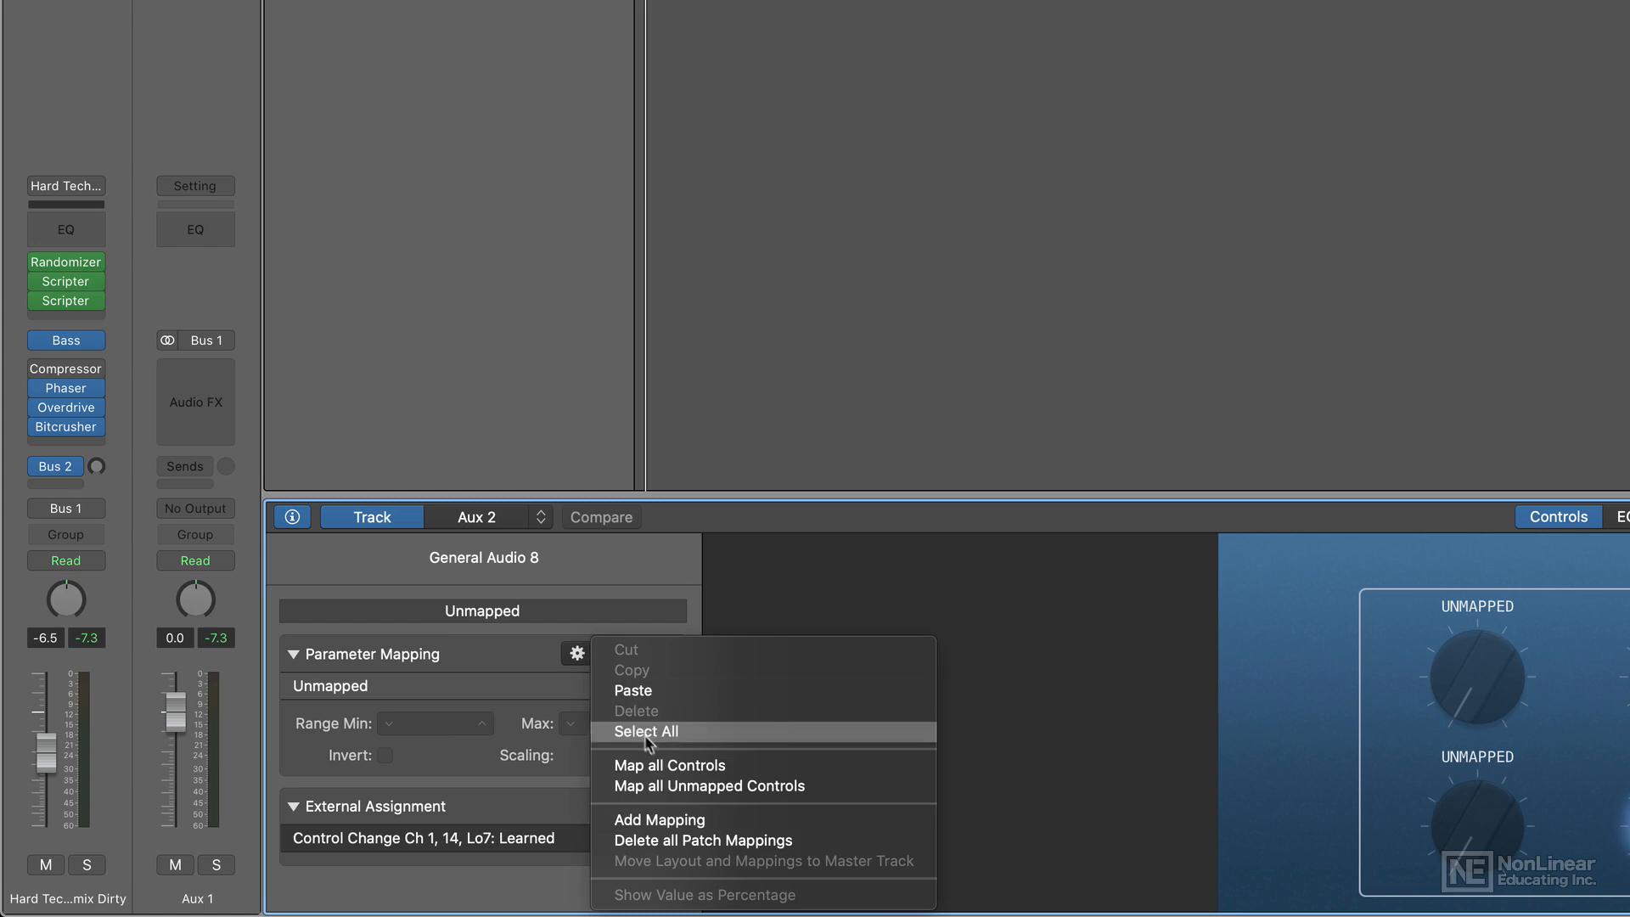
pyautogui.moveTo(657, 820)
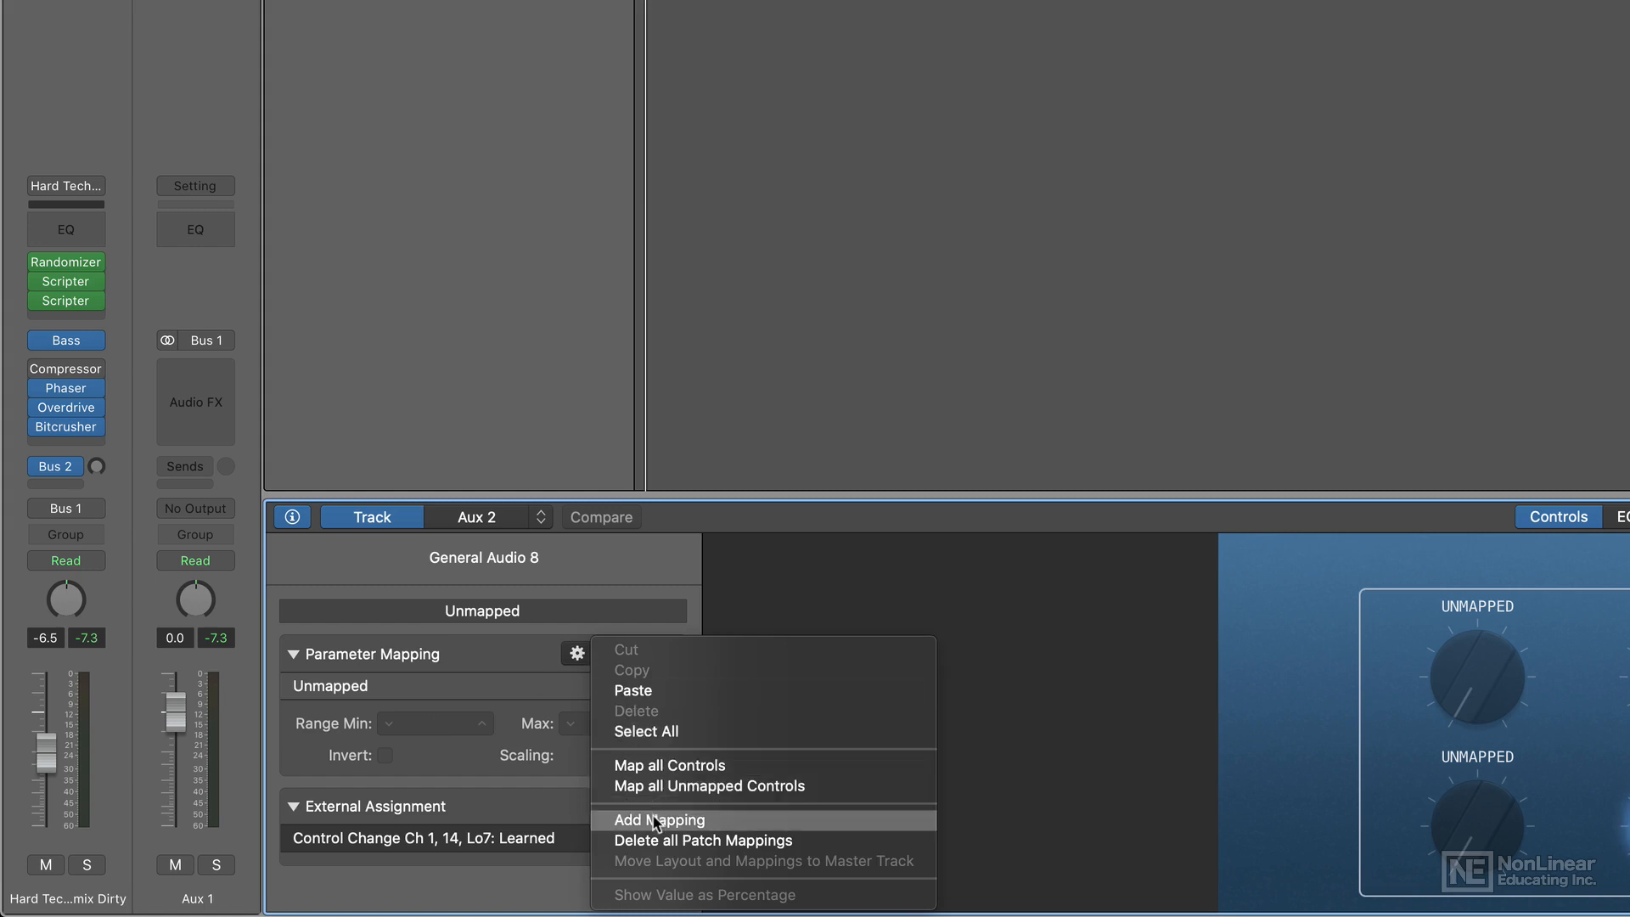
pyautogui.click(659, 820)
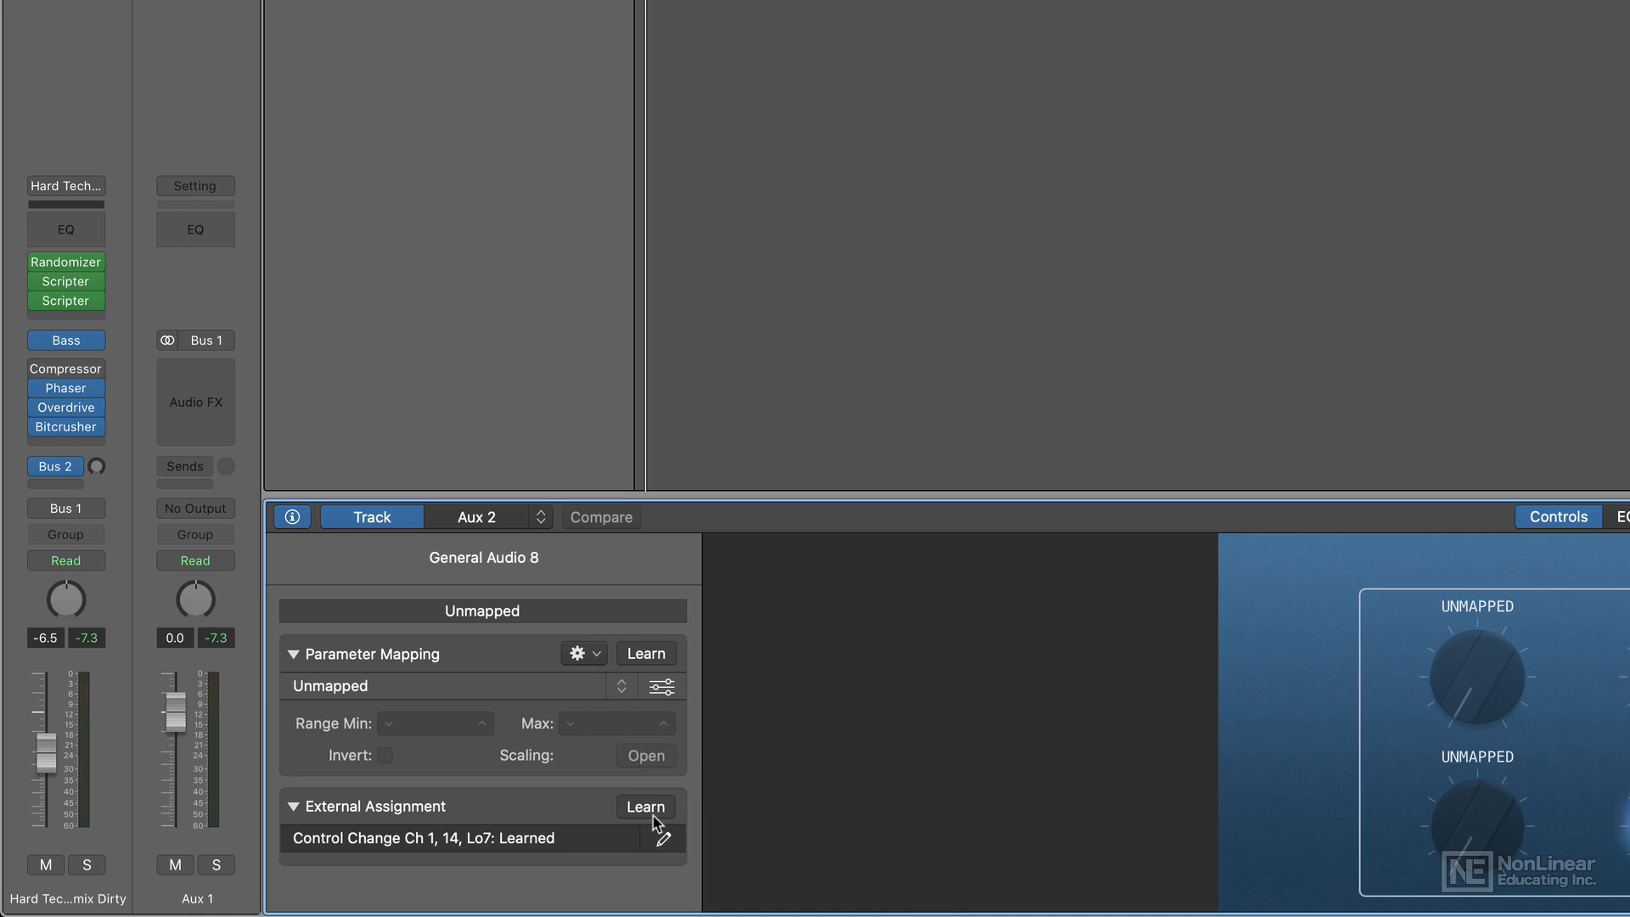
pyautogui.moveTo(357, 699)
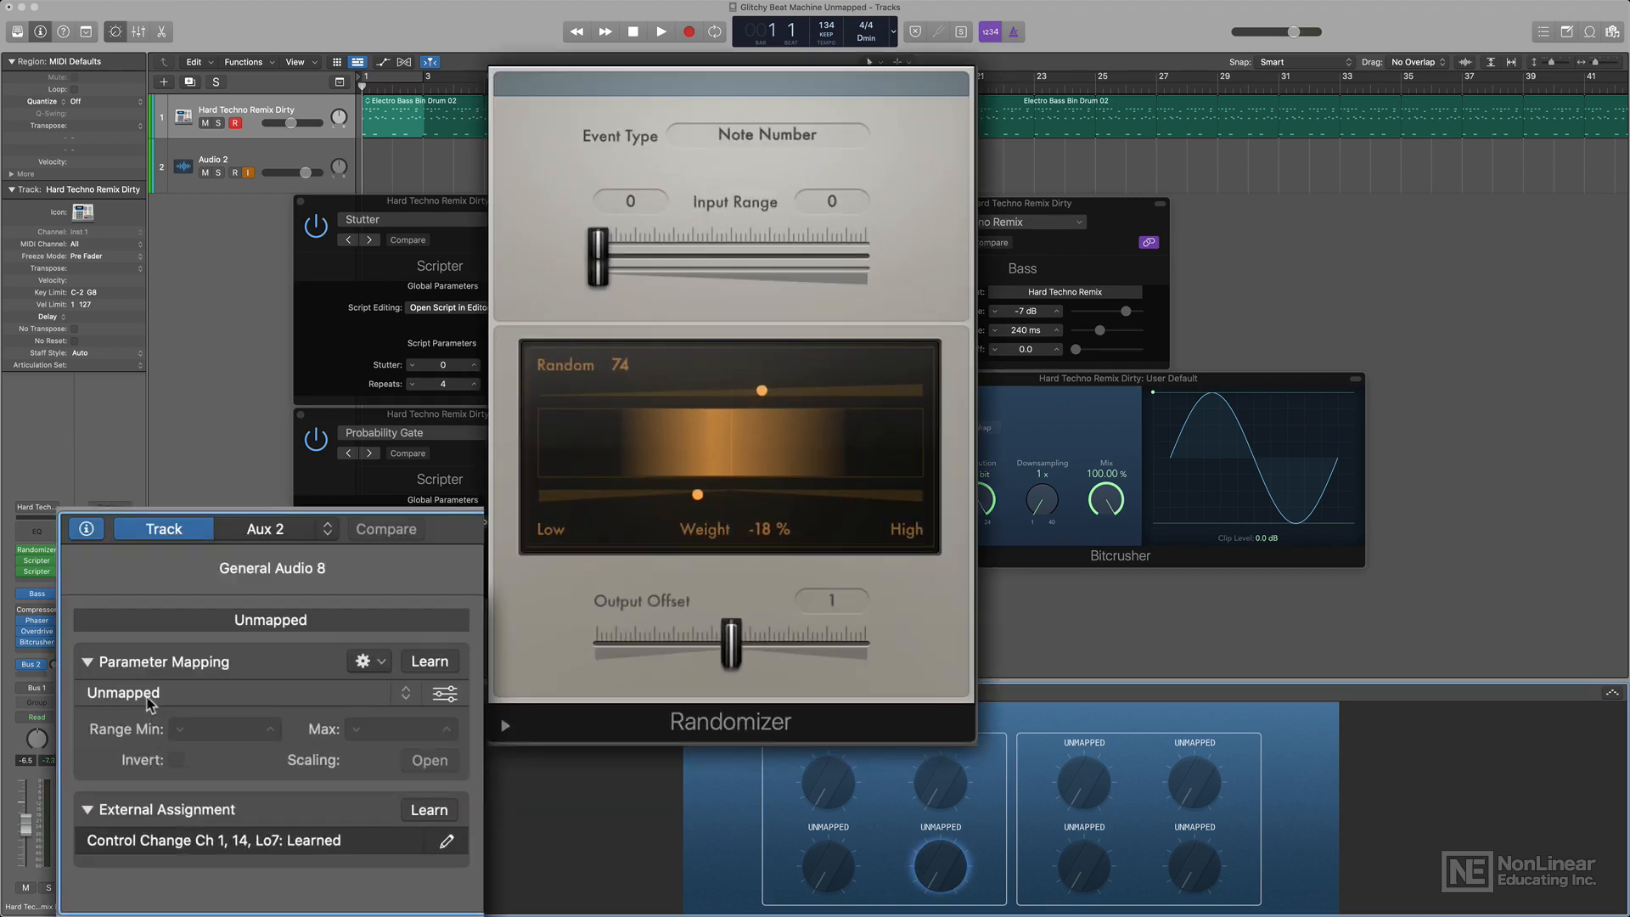
# Learn Randomizer Input Range High (0 to 127) as the knob's mapping and open its scaling.
pyautogui.click(428, 662)
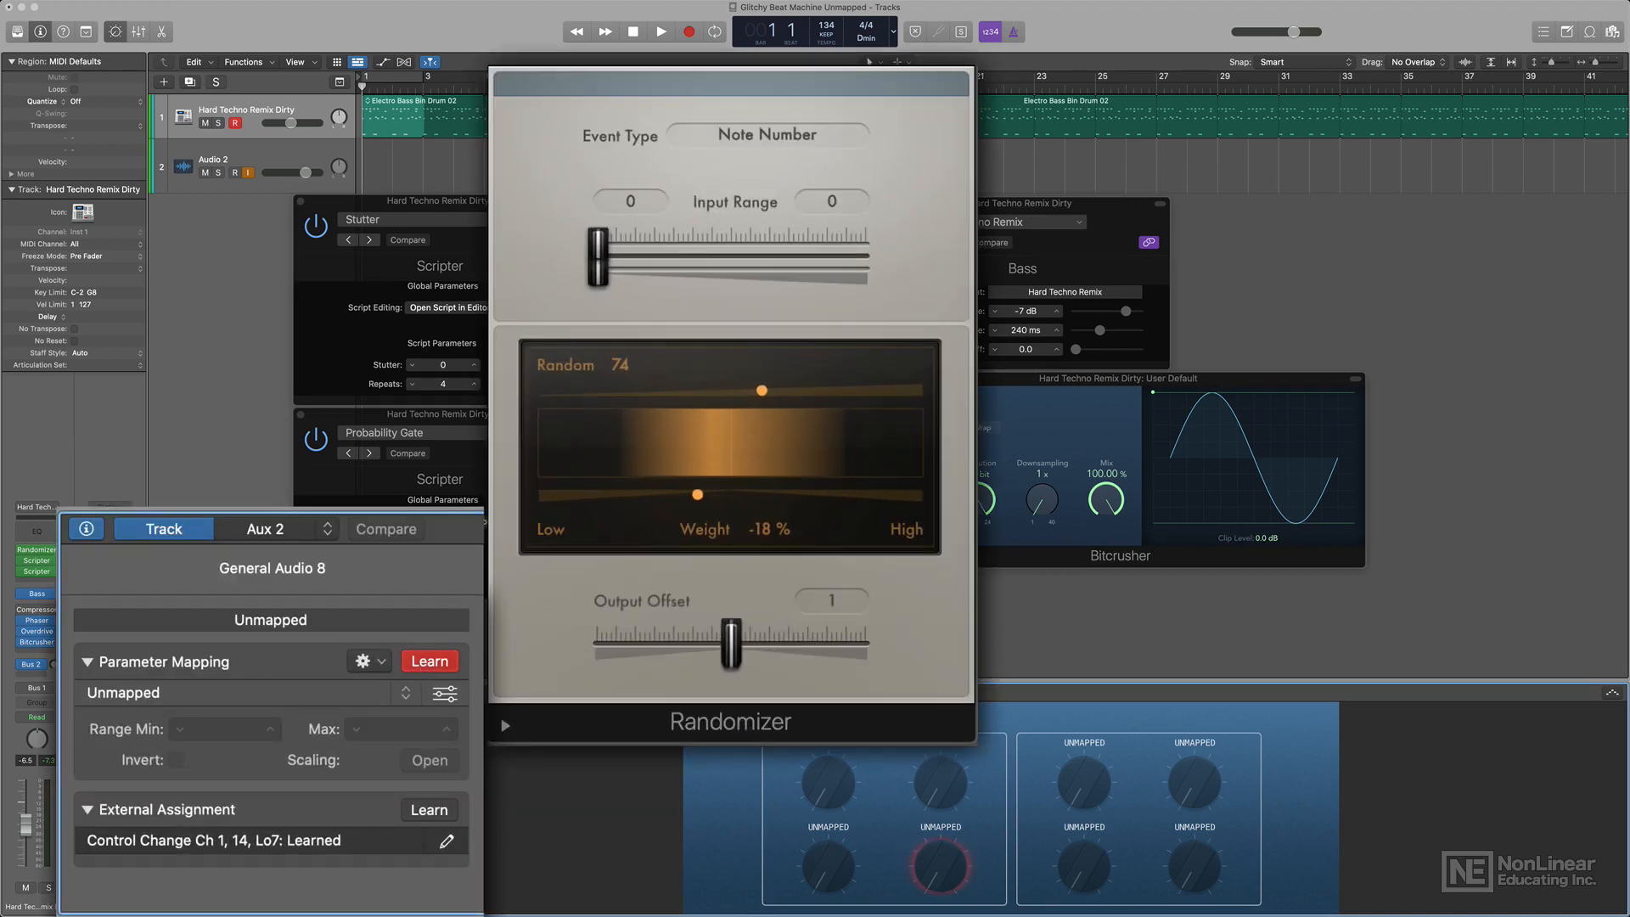
pyautogui.moveTo(585, 320)
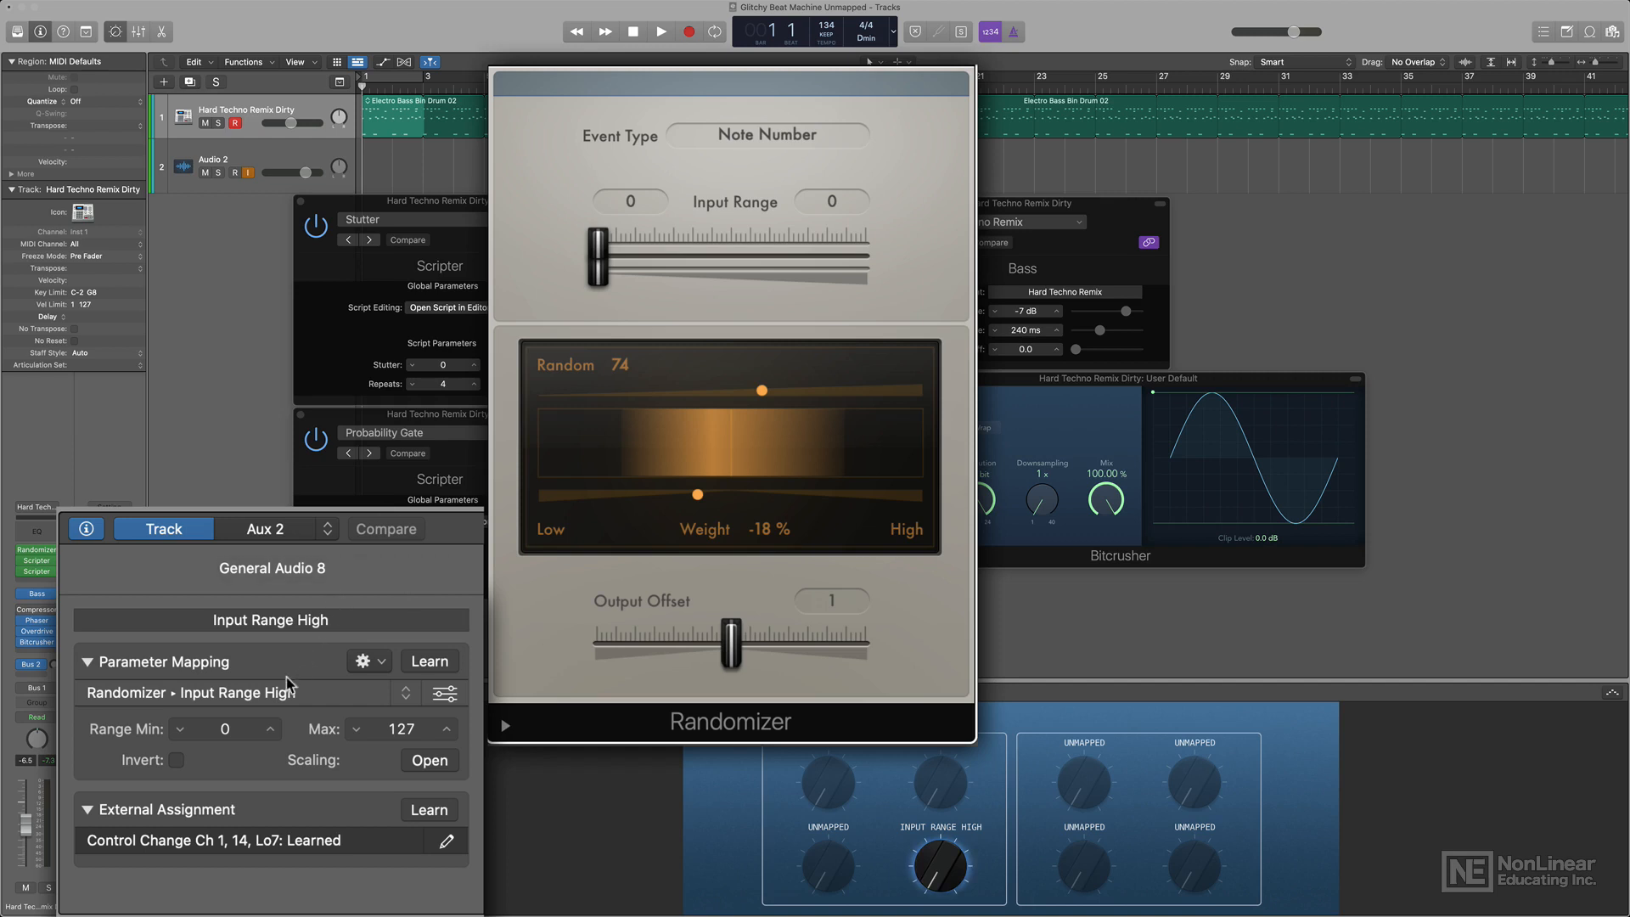
pyautogui.moveTo(295, 702)
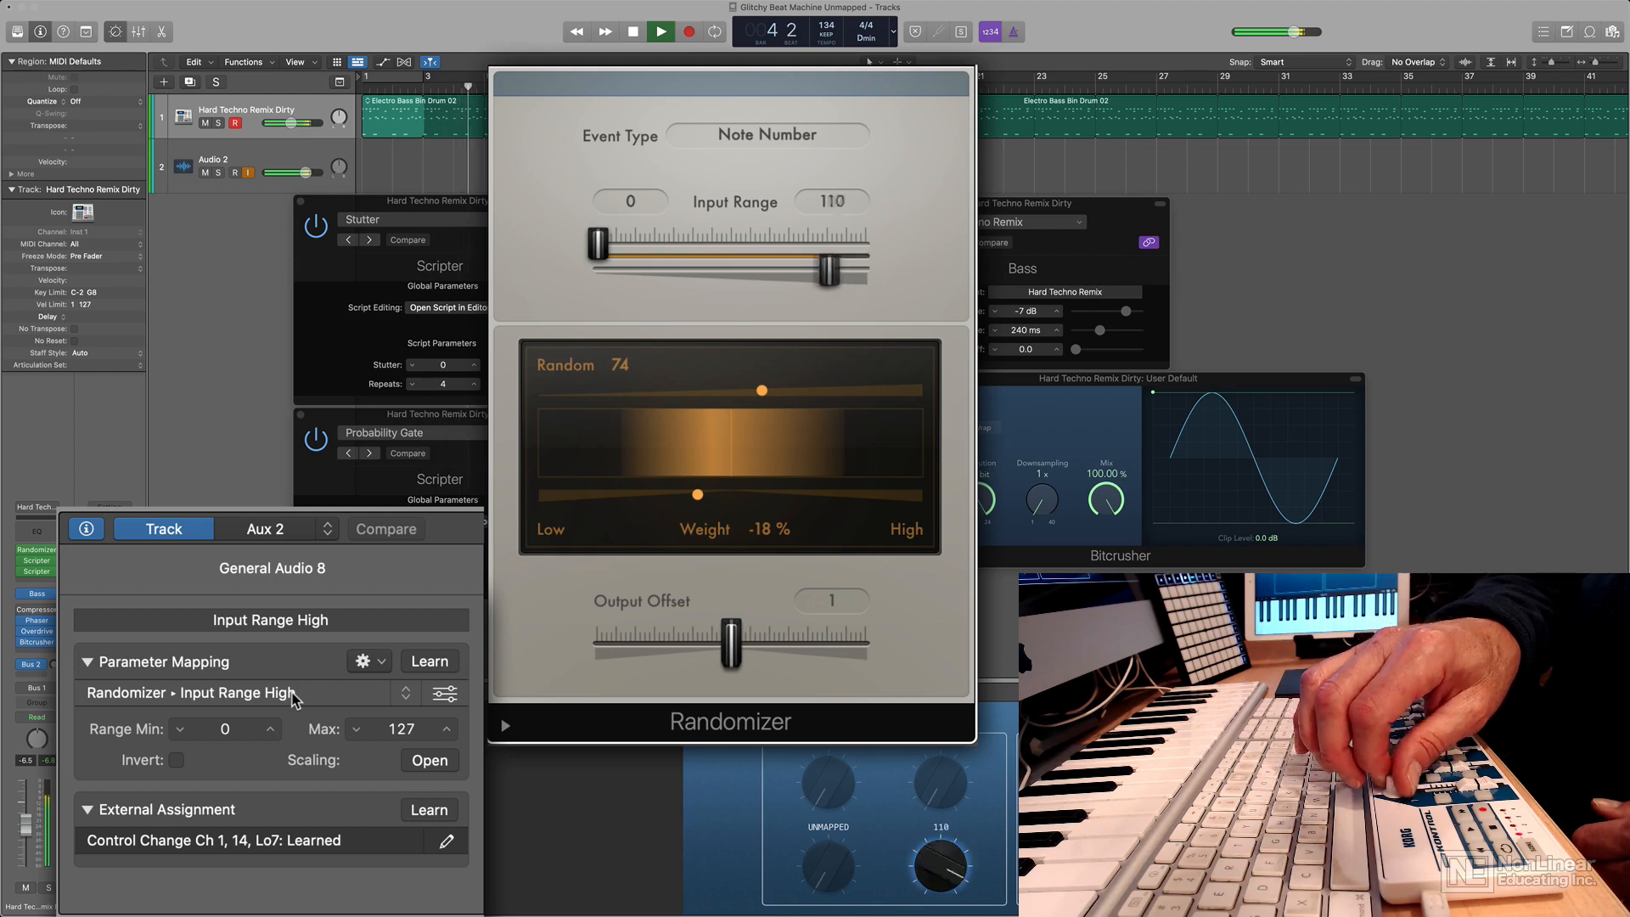
pyautogui.moveTo(837, 268); pyautogui.dragTo(598, 269)
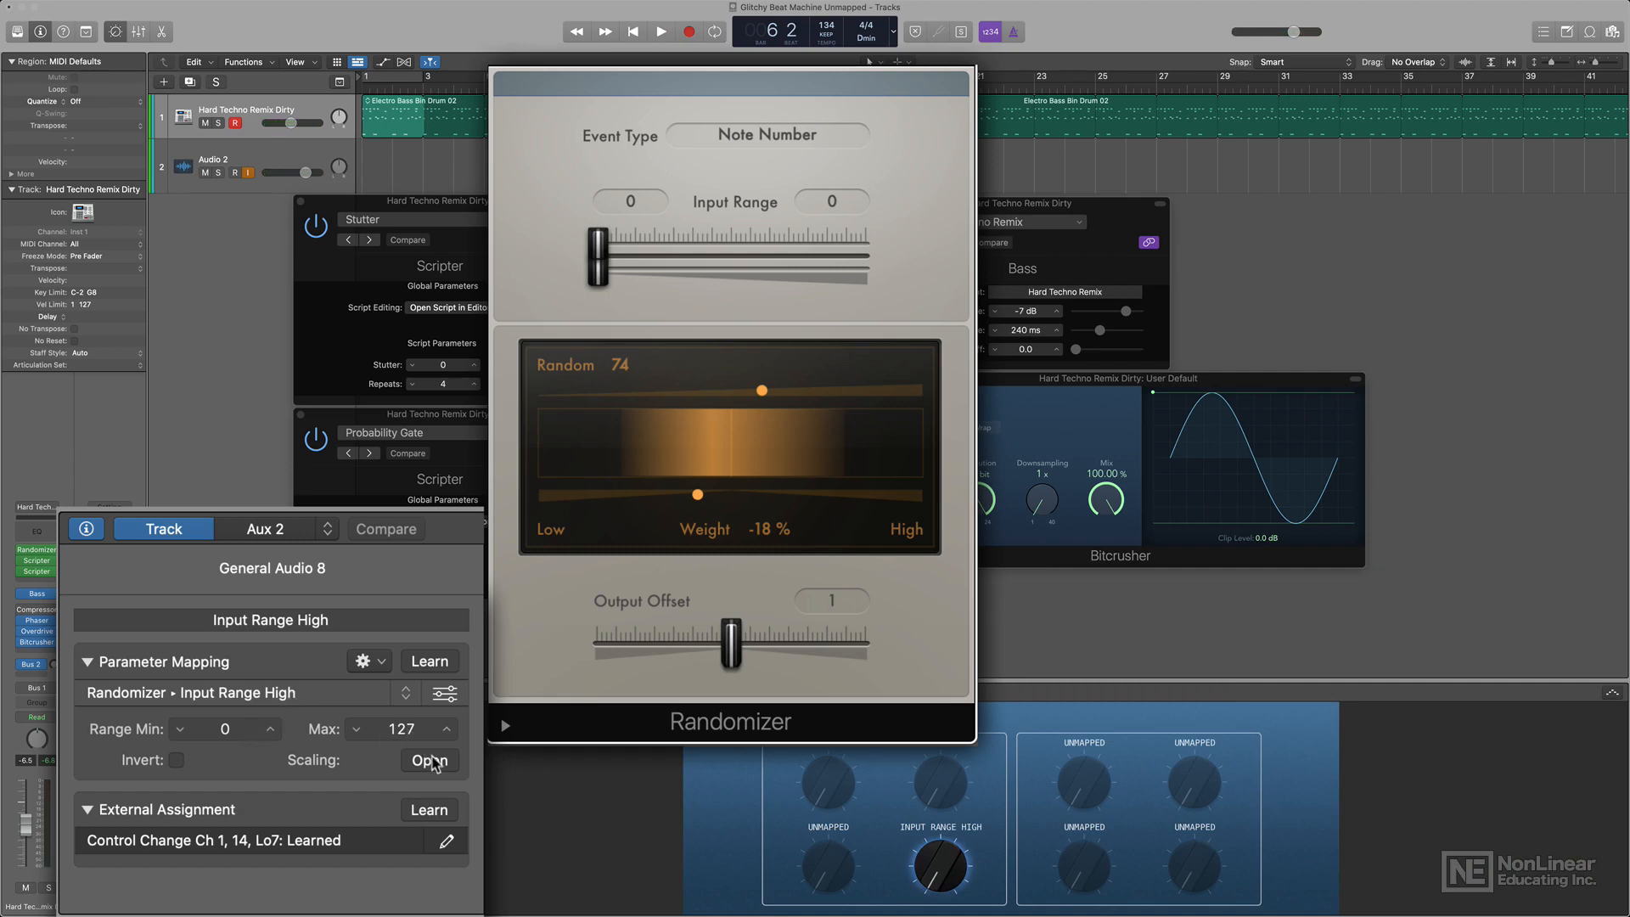
pyautogui.click(427, 760)
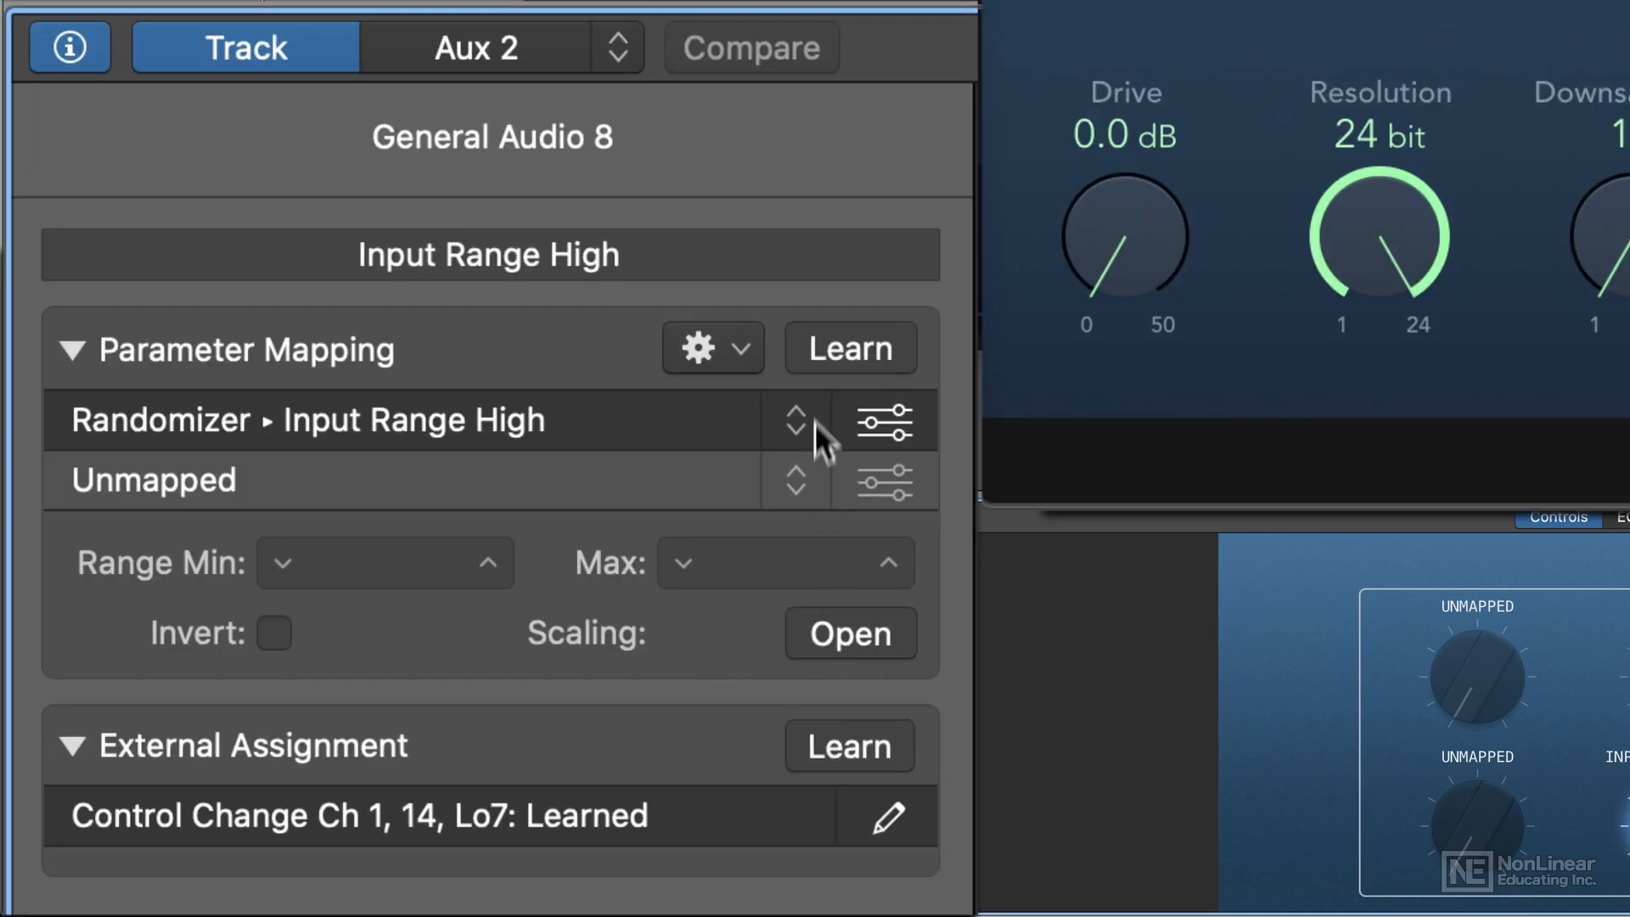
# Learn Bitcrusher Drive into the second mapping slot with a 0 dB to 50 dB range.
pyautogui.click(849, 347)
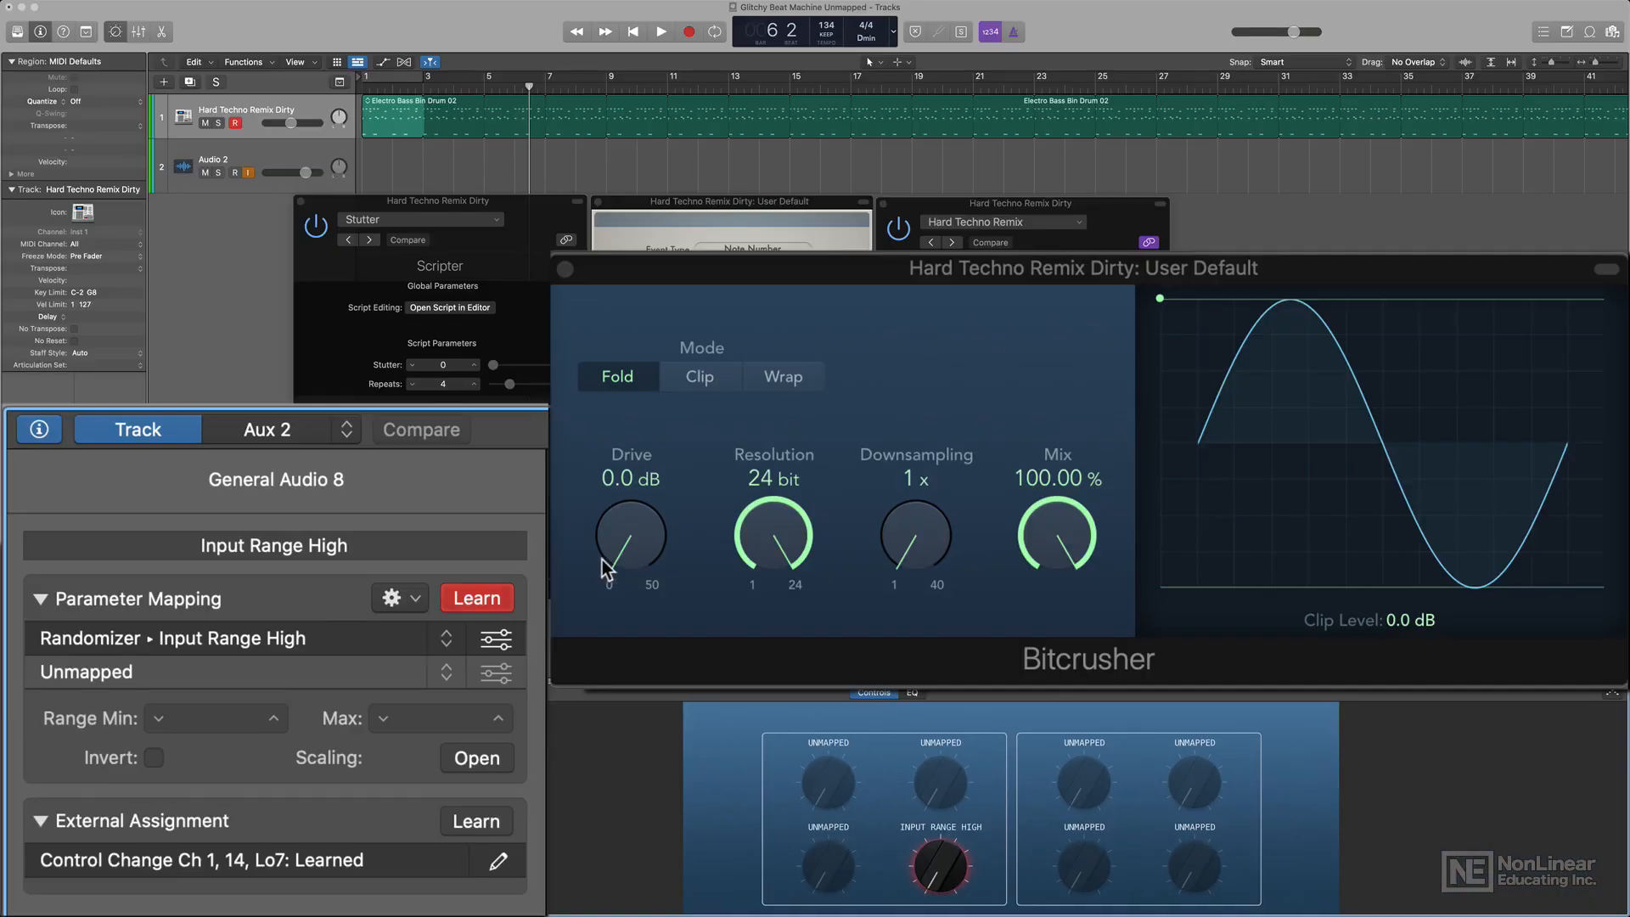
pyautogui.moveTo(629, 535); pyautogui.dragTo(623, 519)
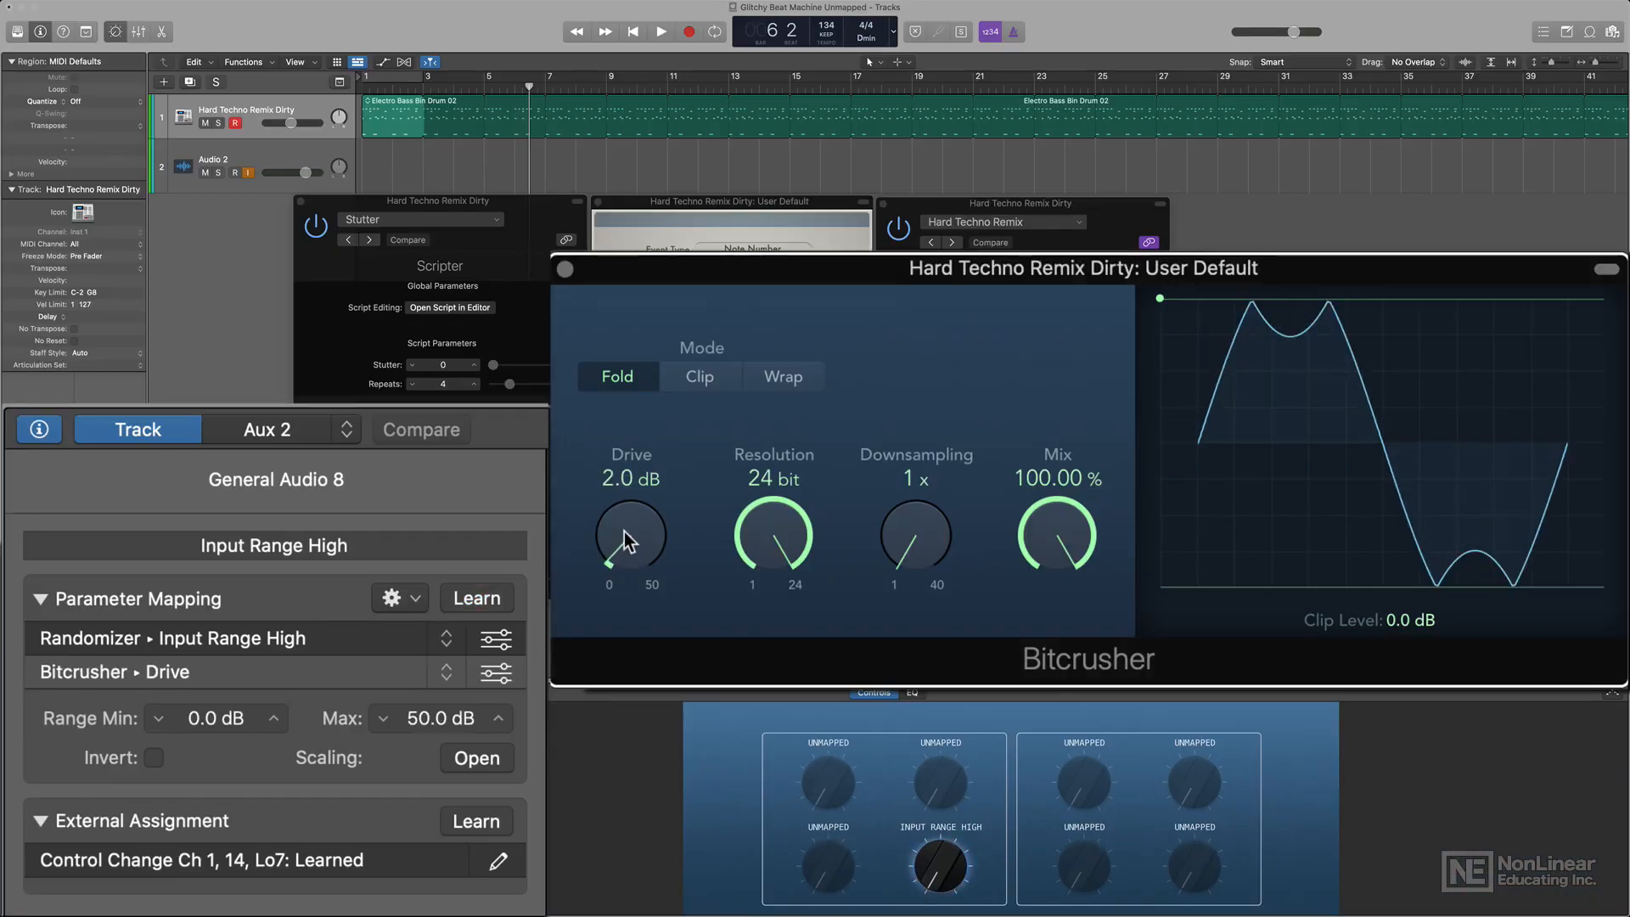
pyautogui.moveTo(630, 536); pyautogui.dragTo(617, 472)
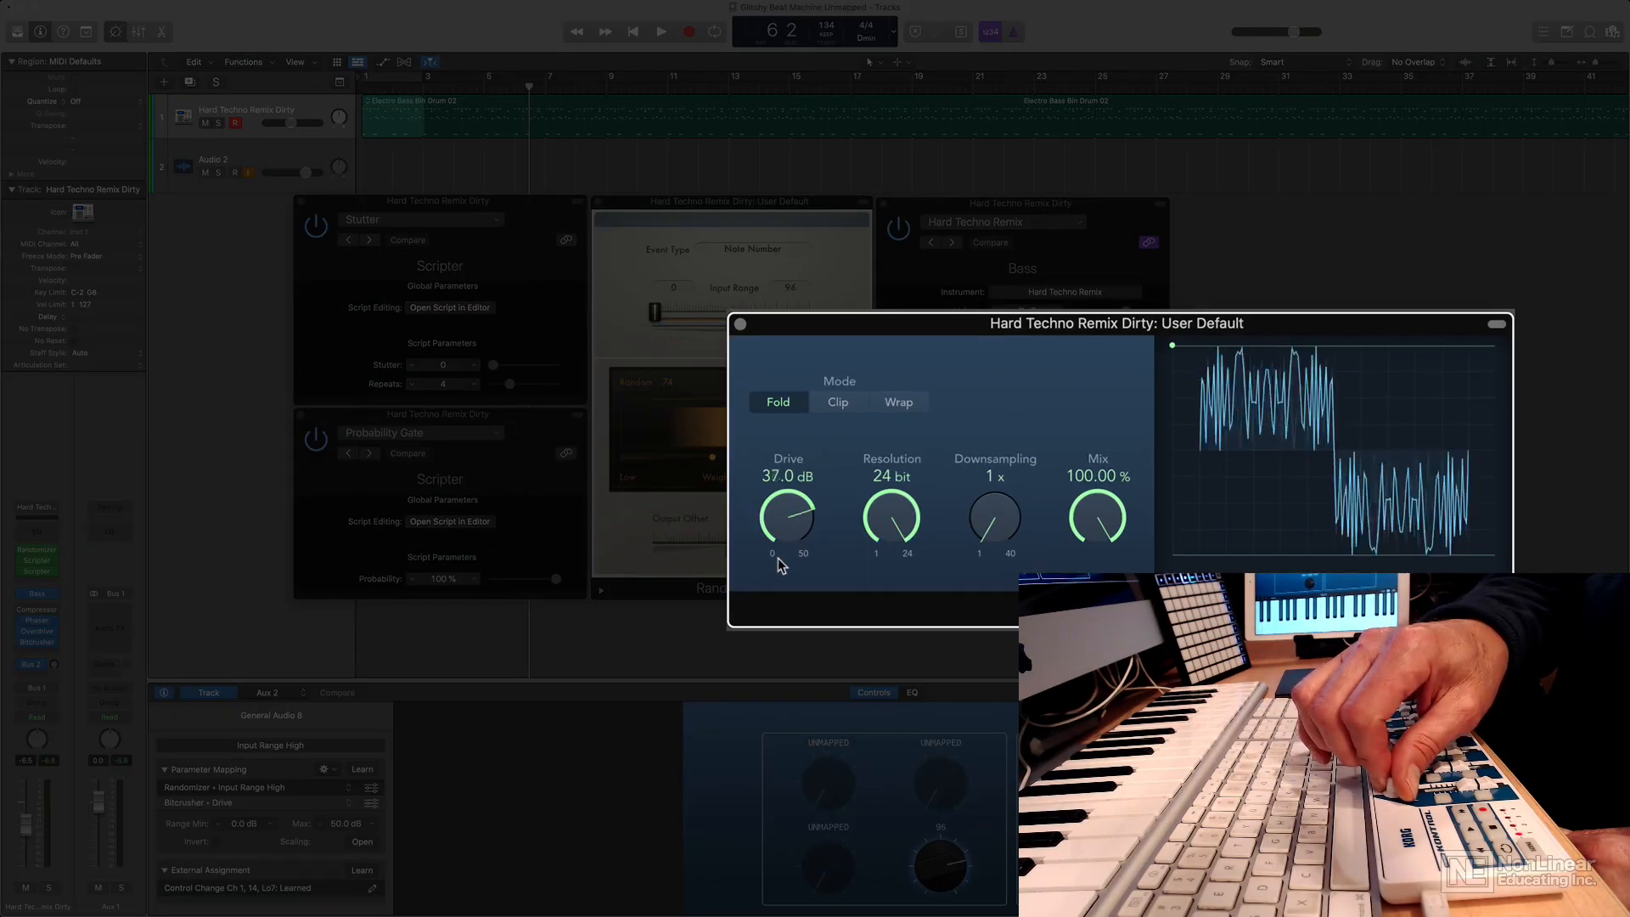
pyautogui.moveTo(788, 517); pyautogui.dragTo(787, 540)
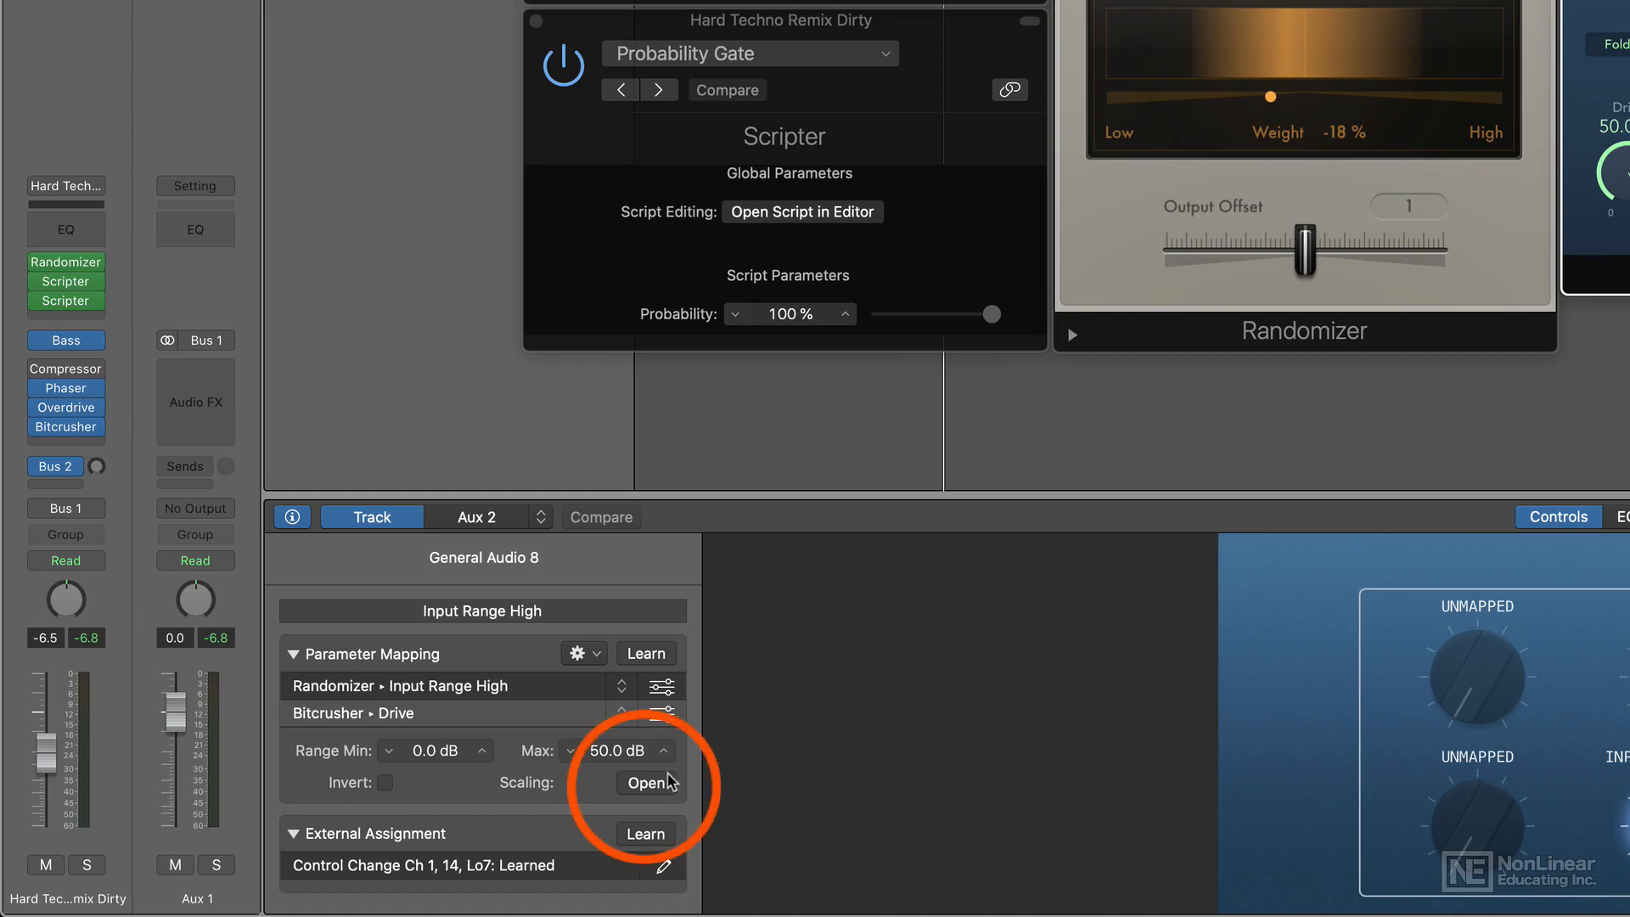
# Bend the Drive scaling curve to 21.5 dB at knob value 63 and 26.5 dB at 127.
pyautogui.click(649, 783)
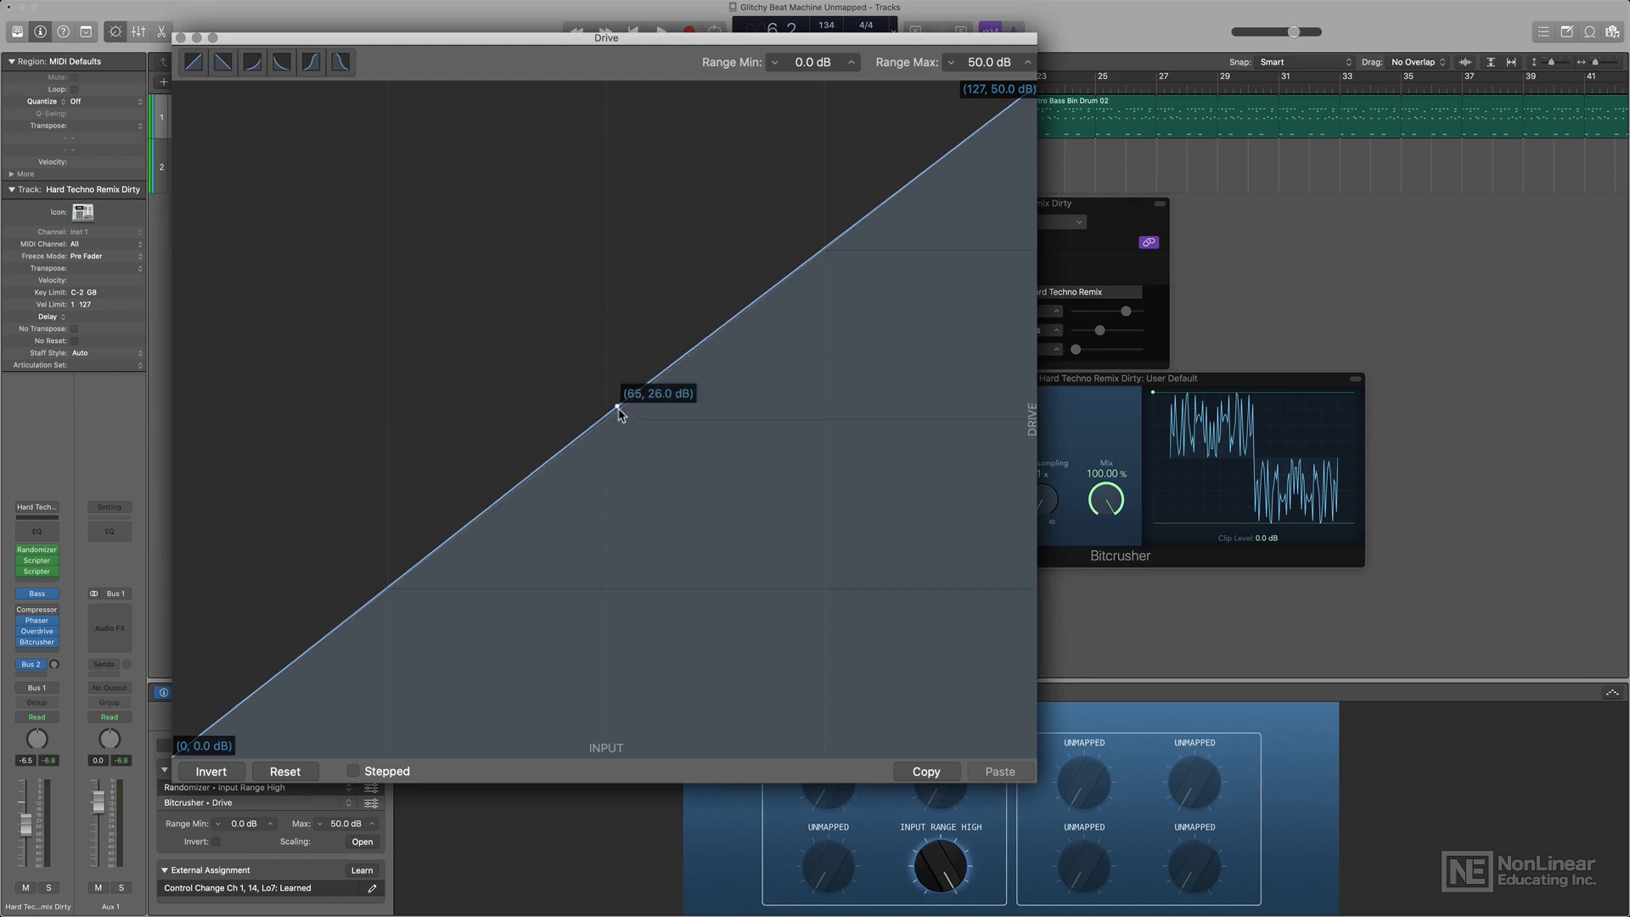
pyautogui.doubleClick(616, 406)
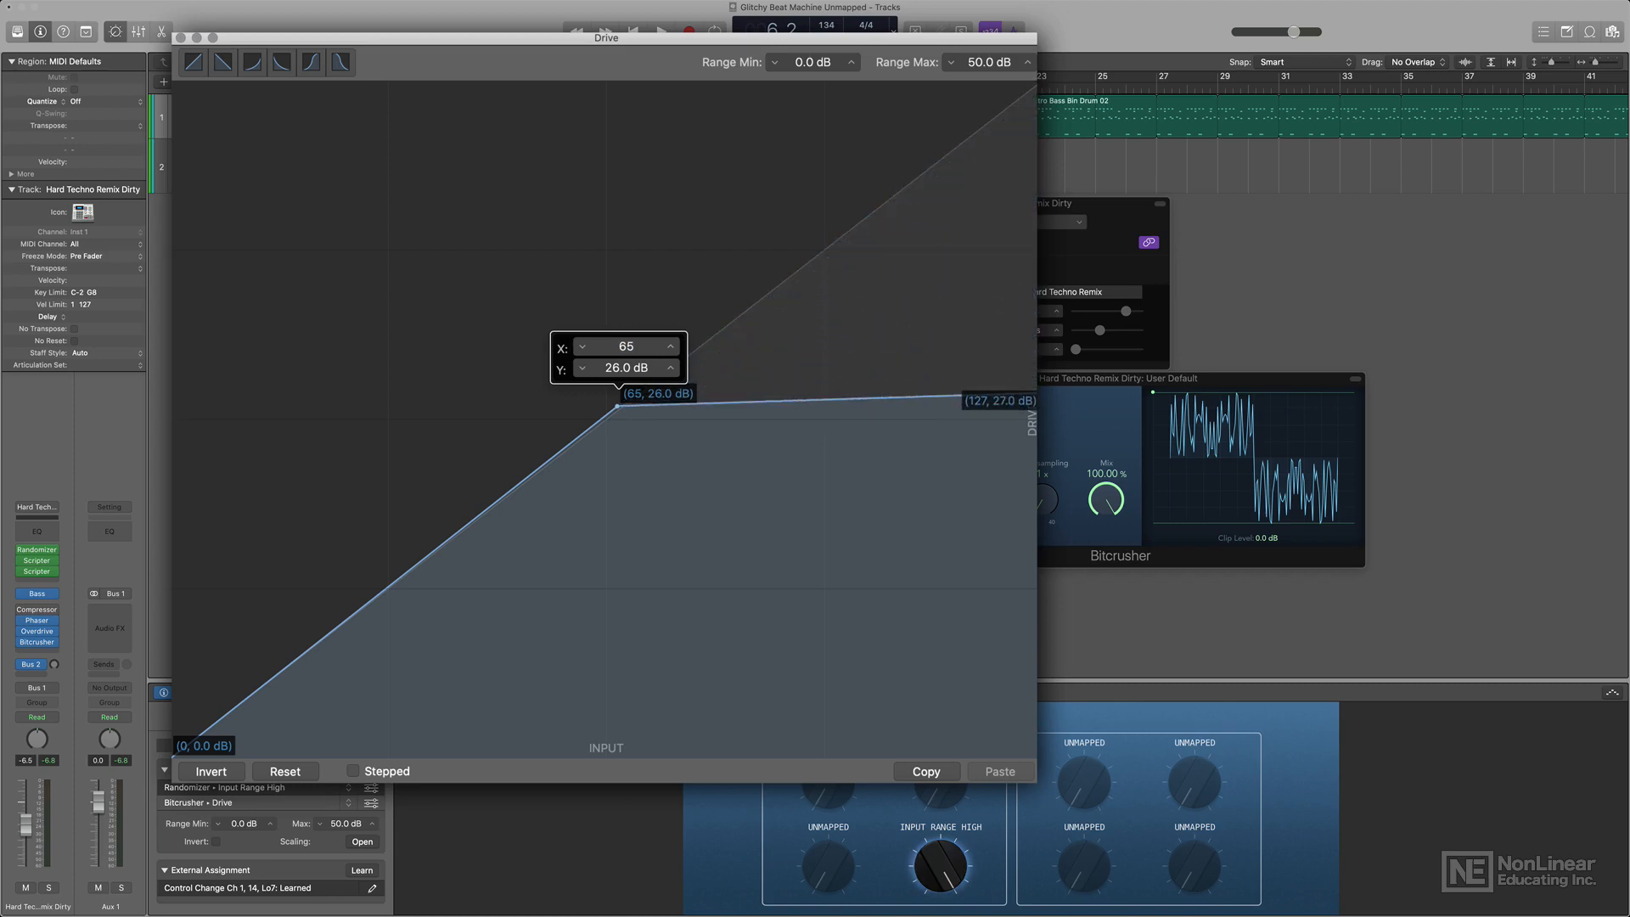
pyautogui.moveTo(999, 400); pyautogui.dragTo(999, 407)
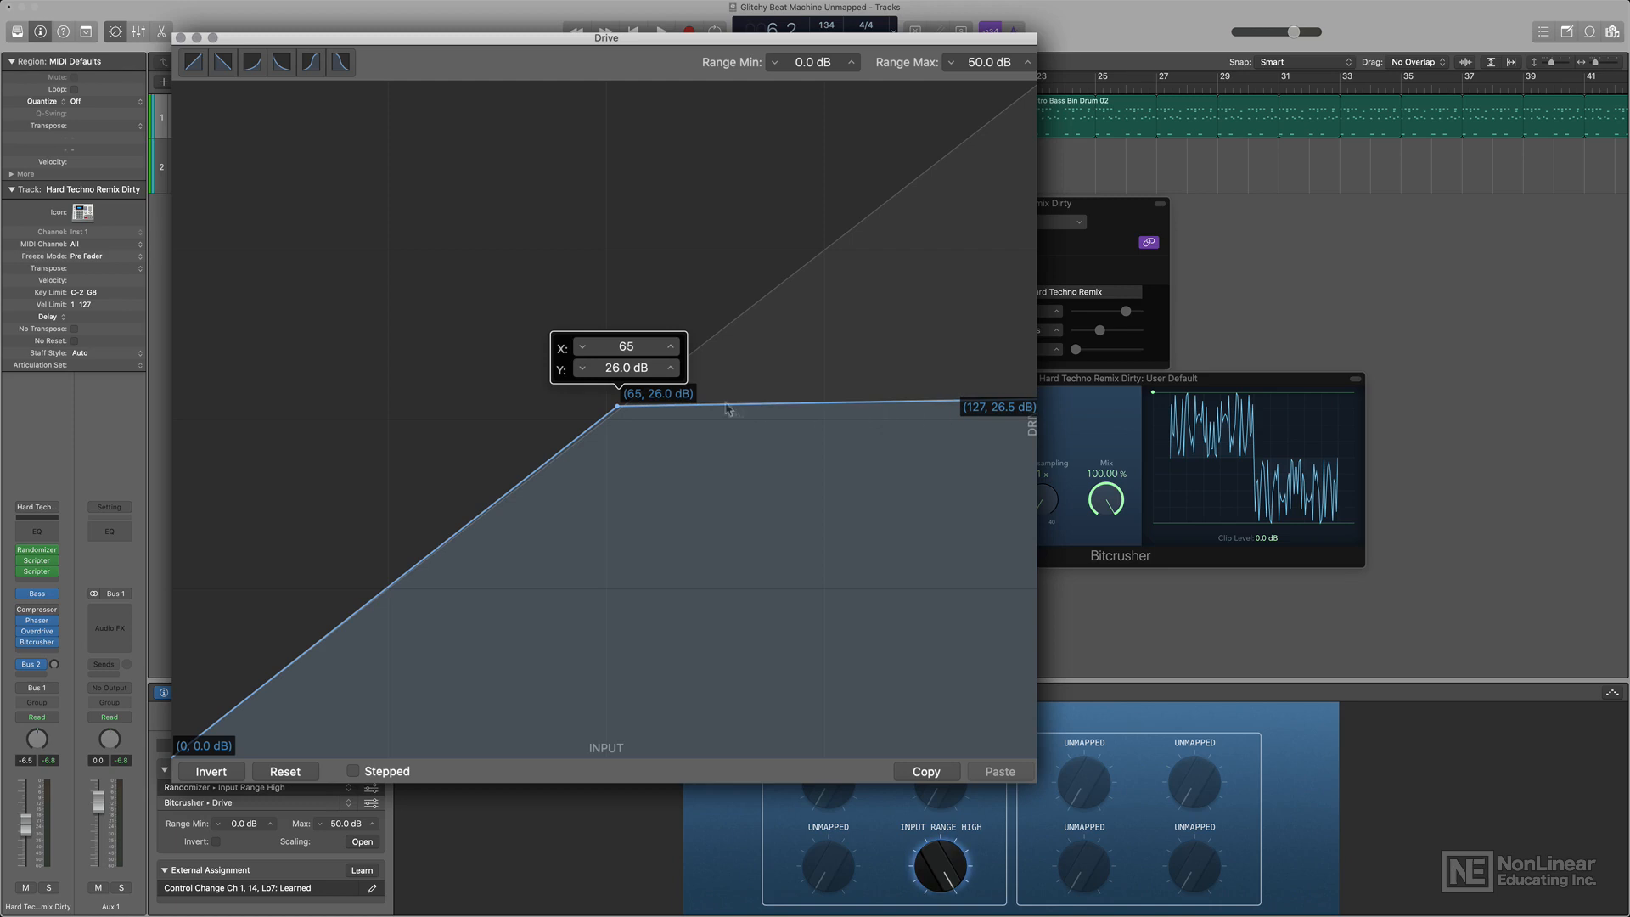
pyautogui.moveTo(619, 406); pyautogui.dragTo(601, 468)
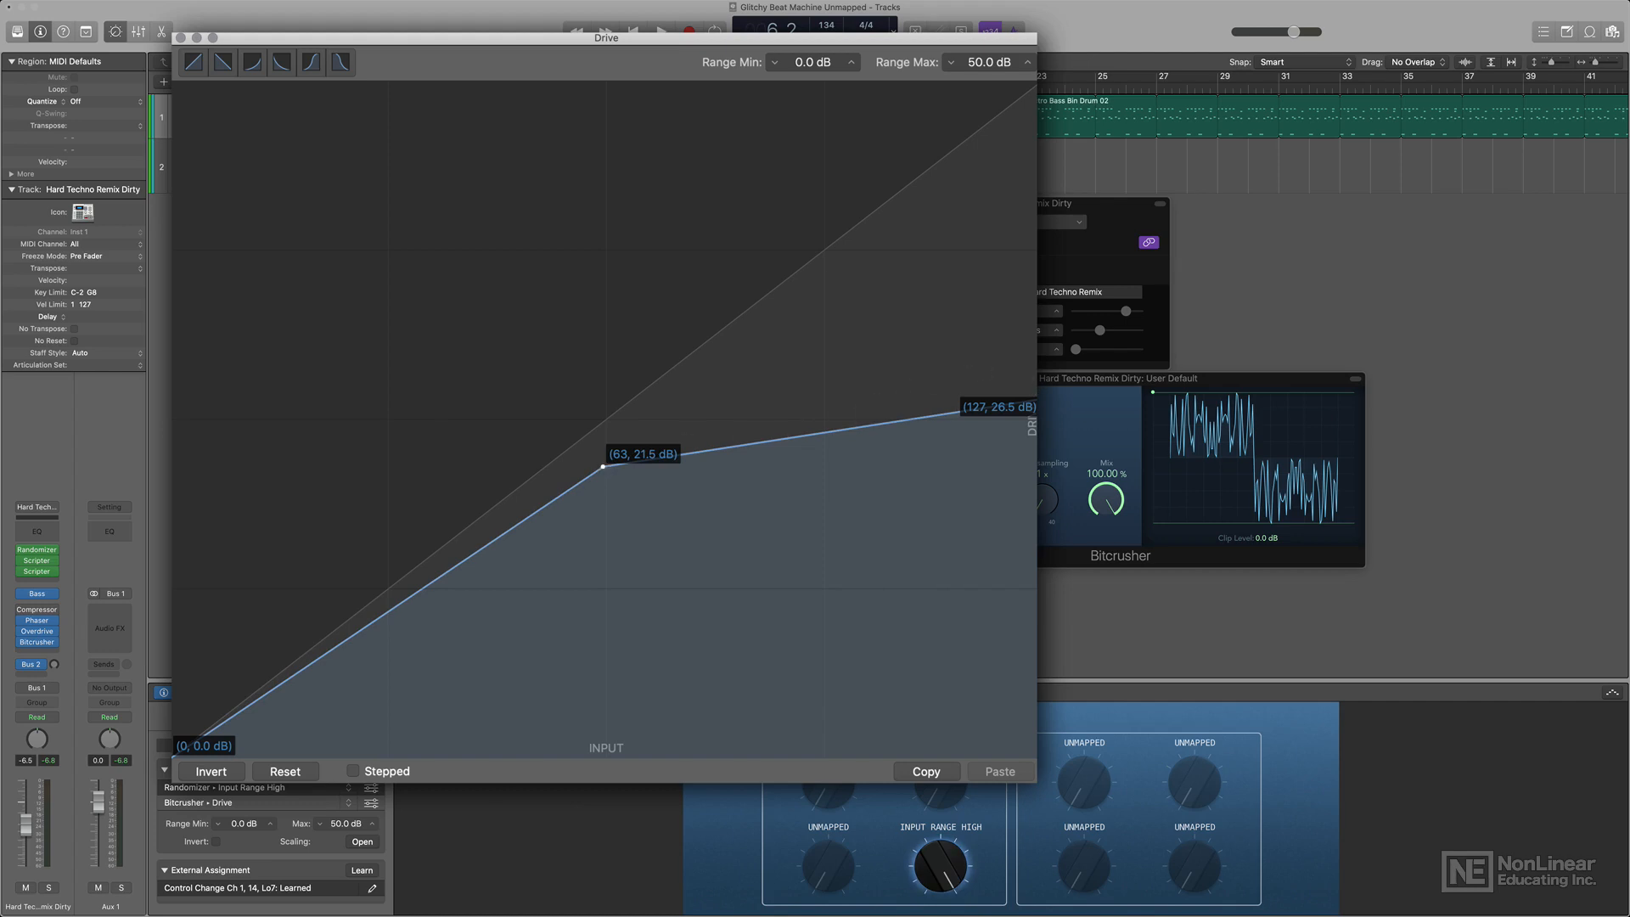
pyautogui.moveTo(967, 406); pyautogui.dragTo(1029, 462)
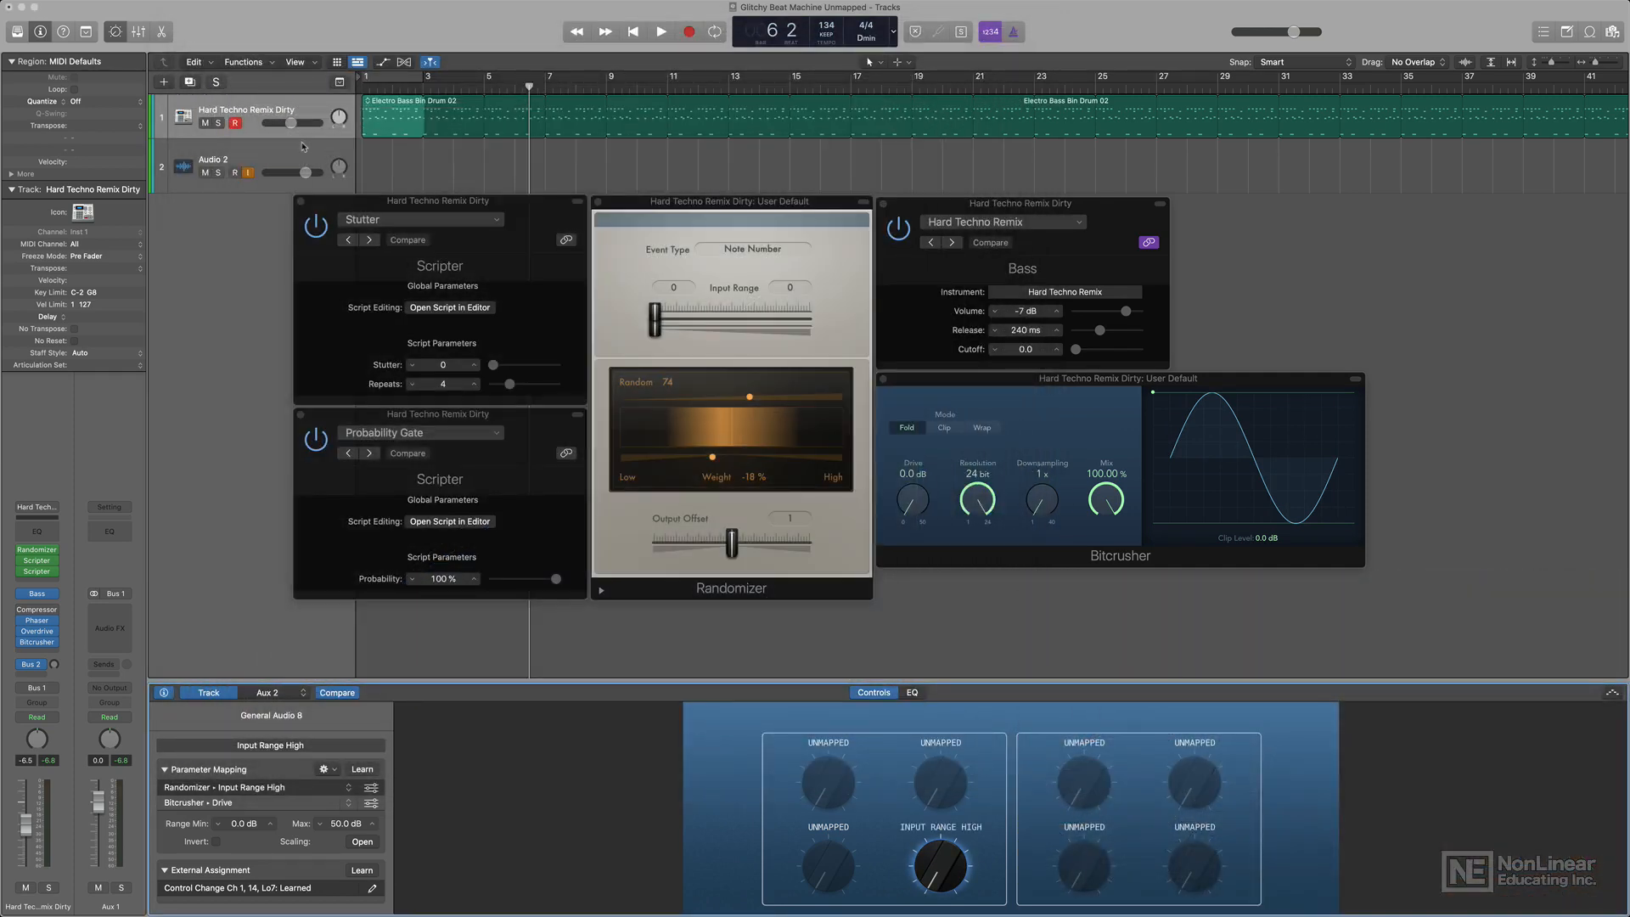
# Open the Parameter Mapping gear menu with two mappings already in place.
pyautogui.click(661, 31)
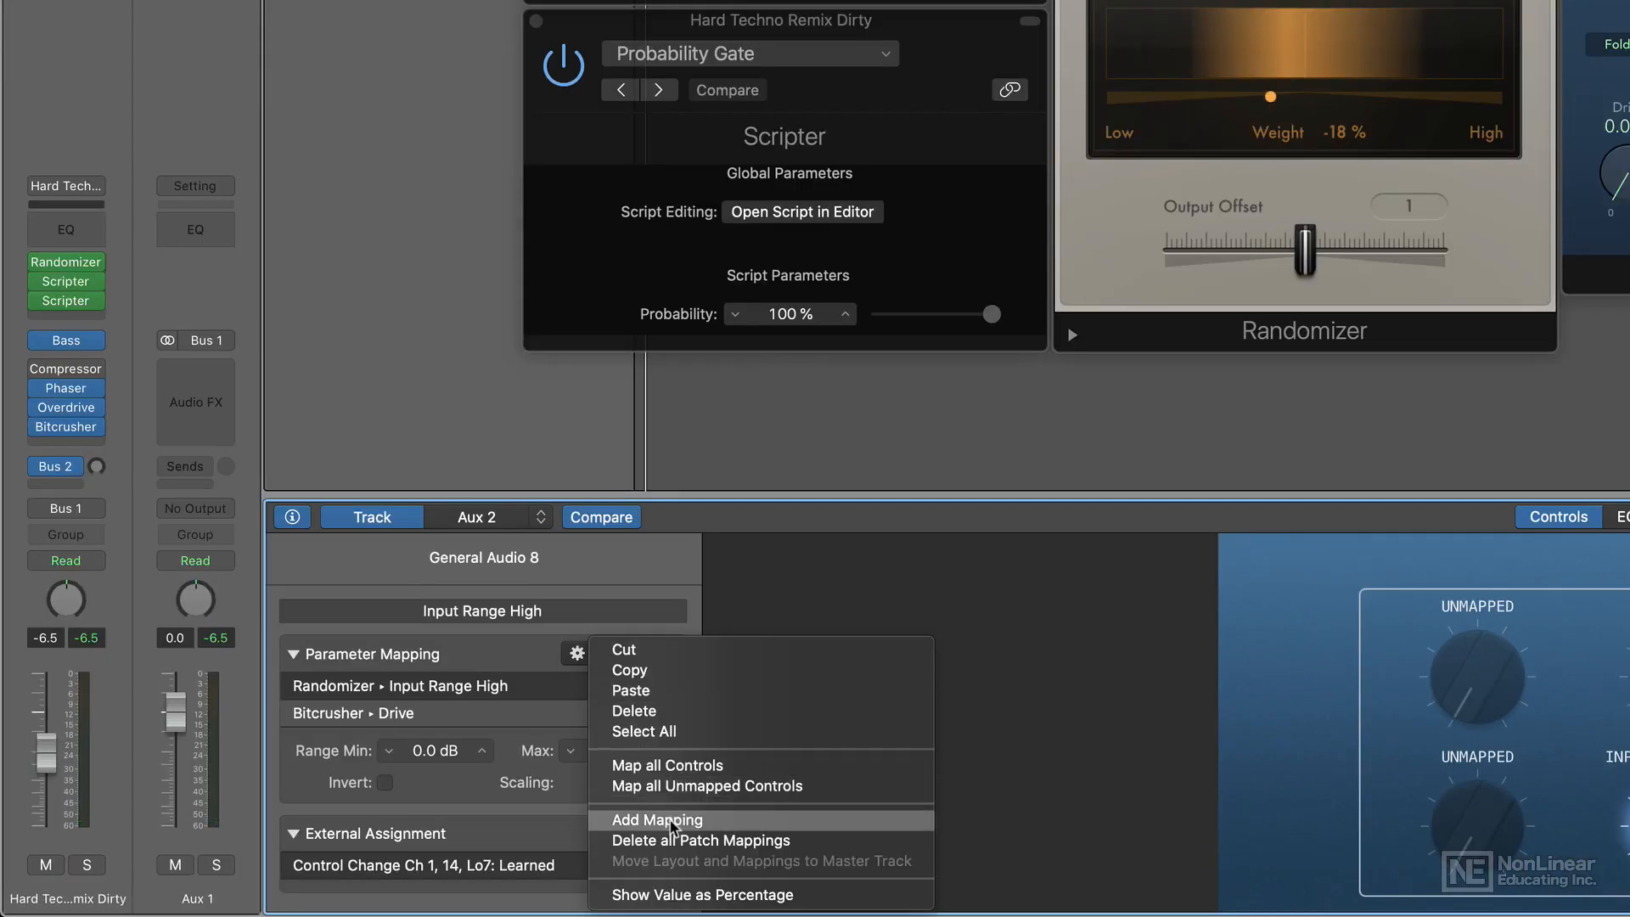
# Add a third mapping learning Scripter Stutter, sweeping it up to its maximum of 12.
pyautogui.click(656, 819)
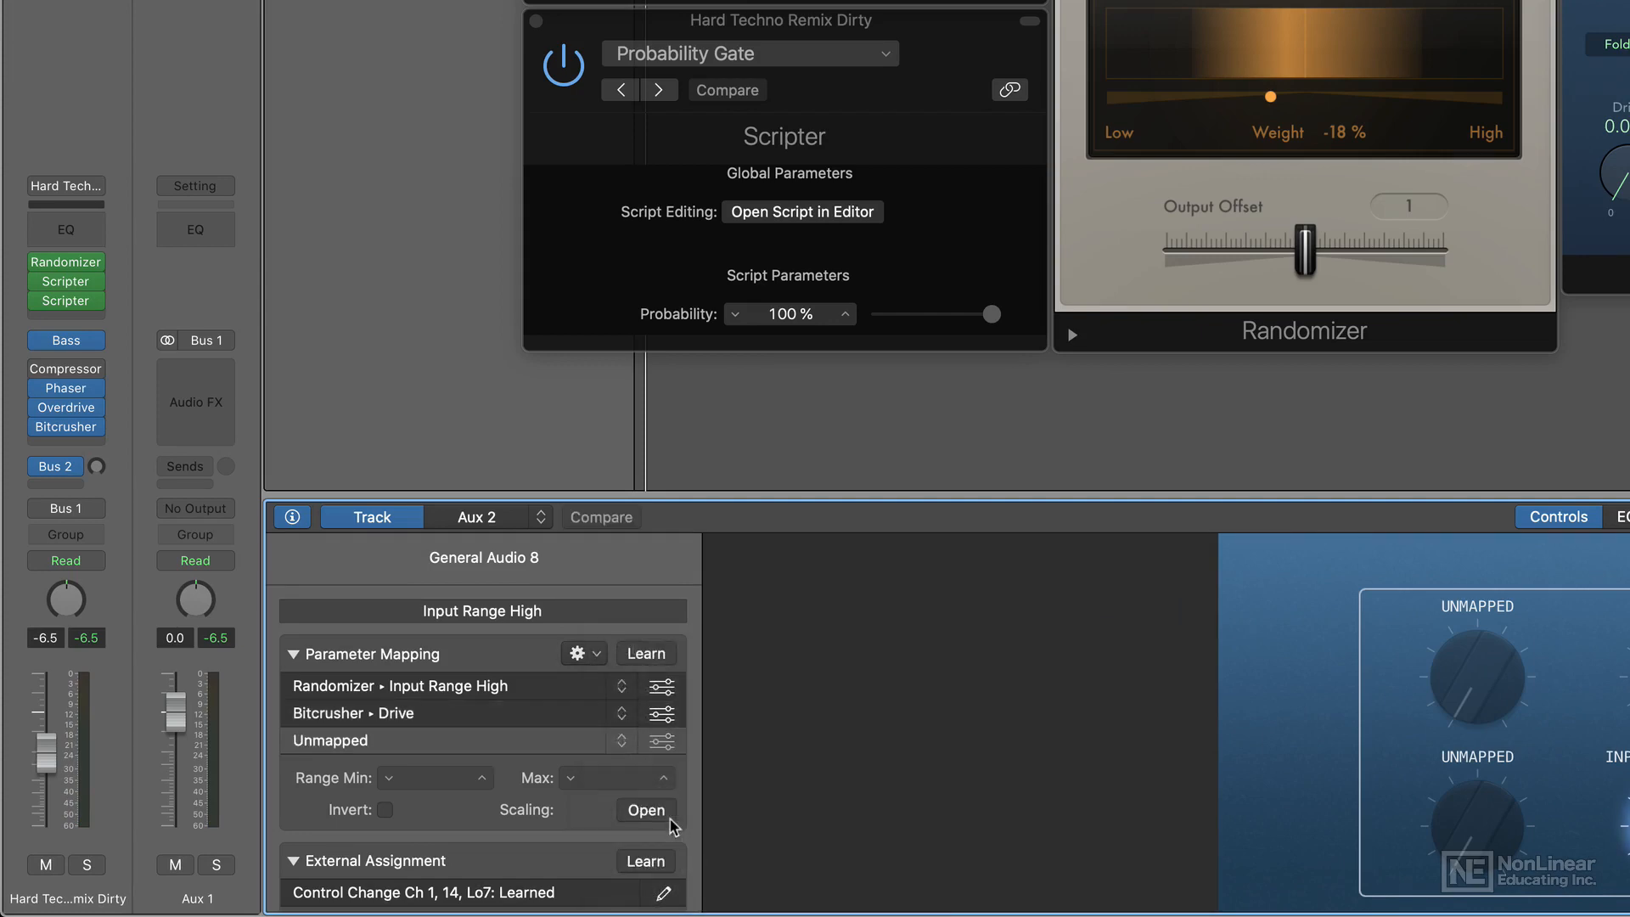
pyautogui.click(644, 653)
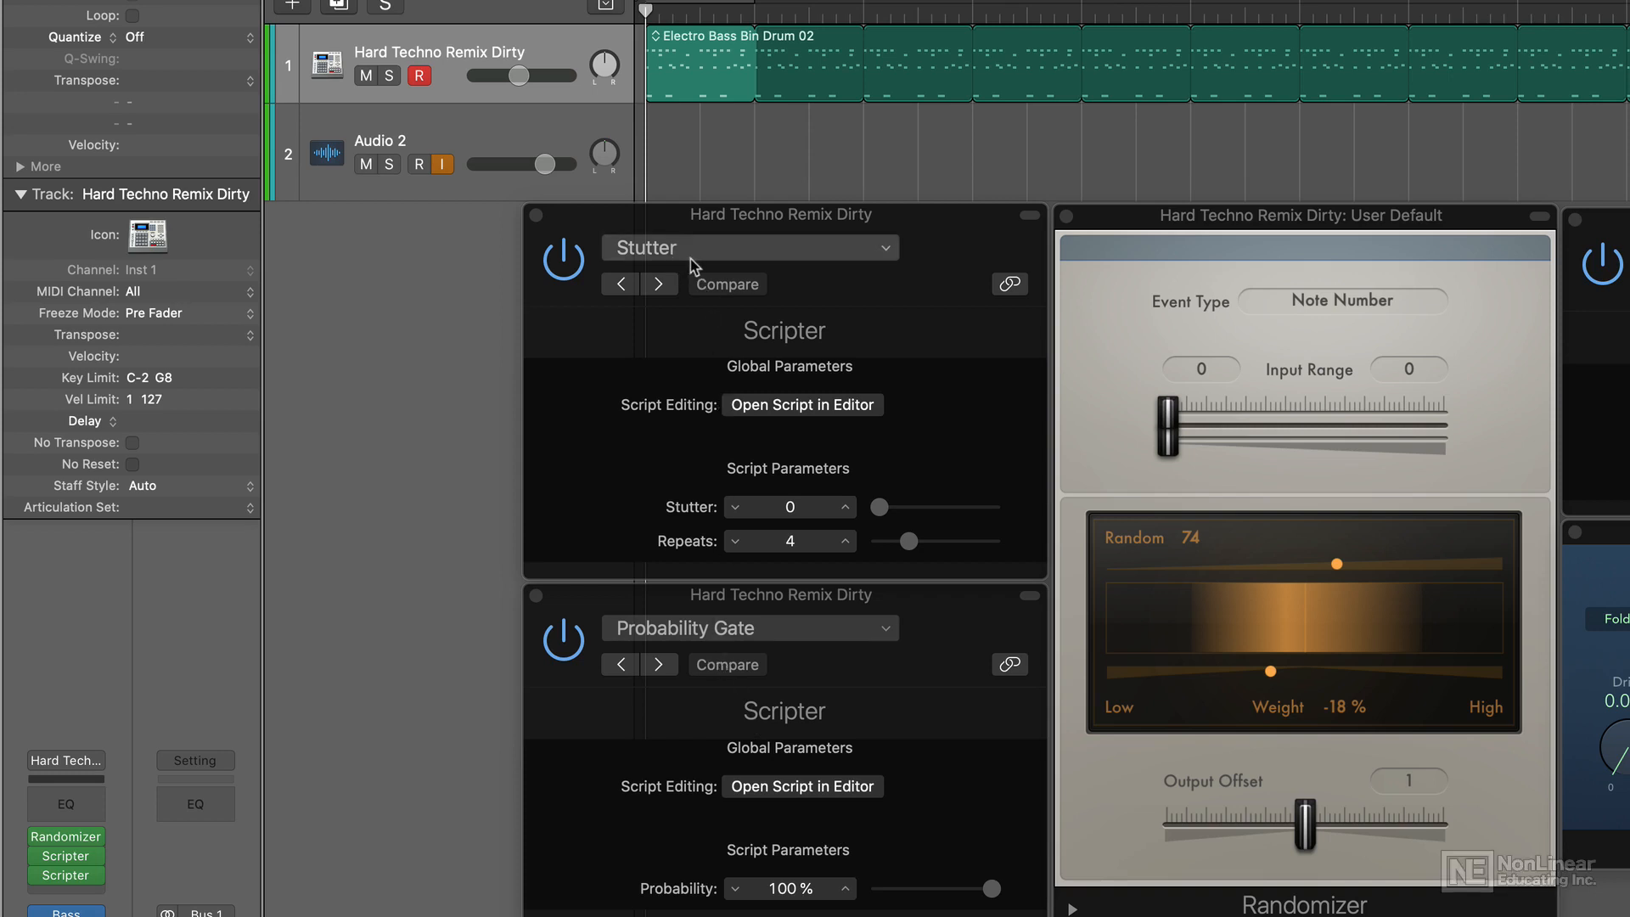
pyautogui.moveTo(861, 505)
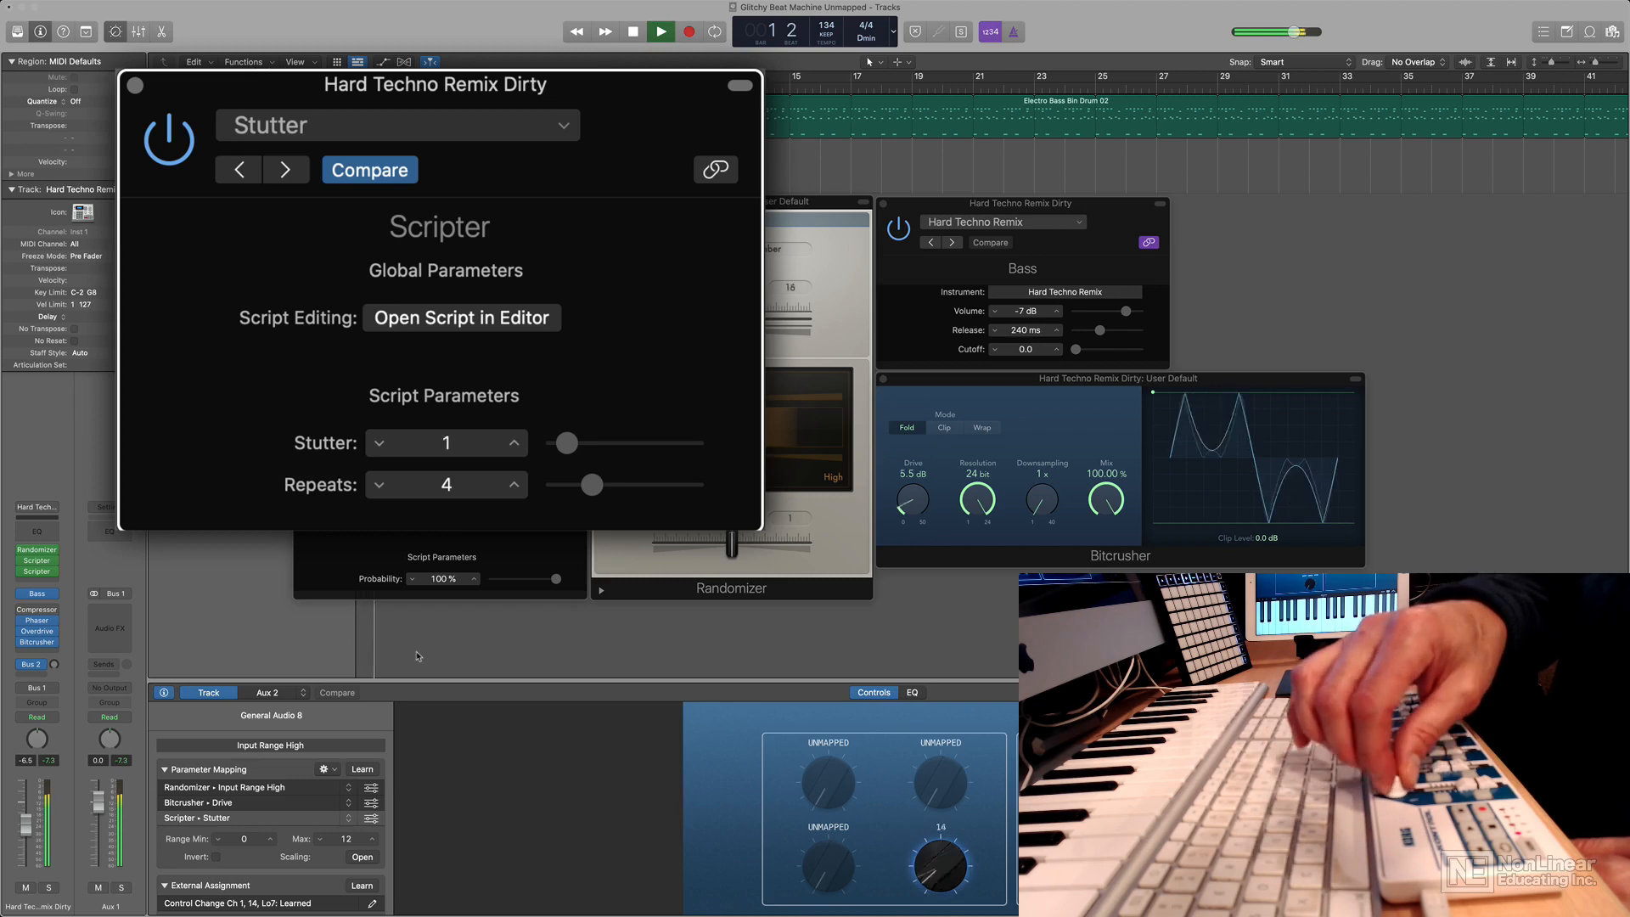
pyautogui.moveTo(566, 441); pyautogui.dragTo(636, 442)
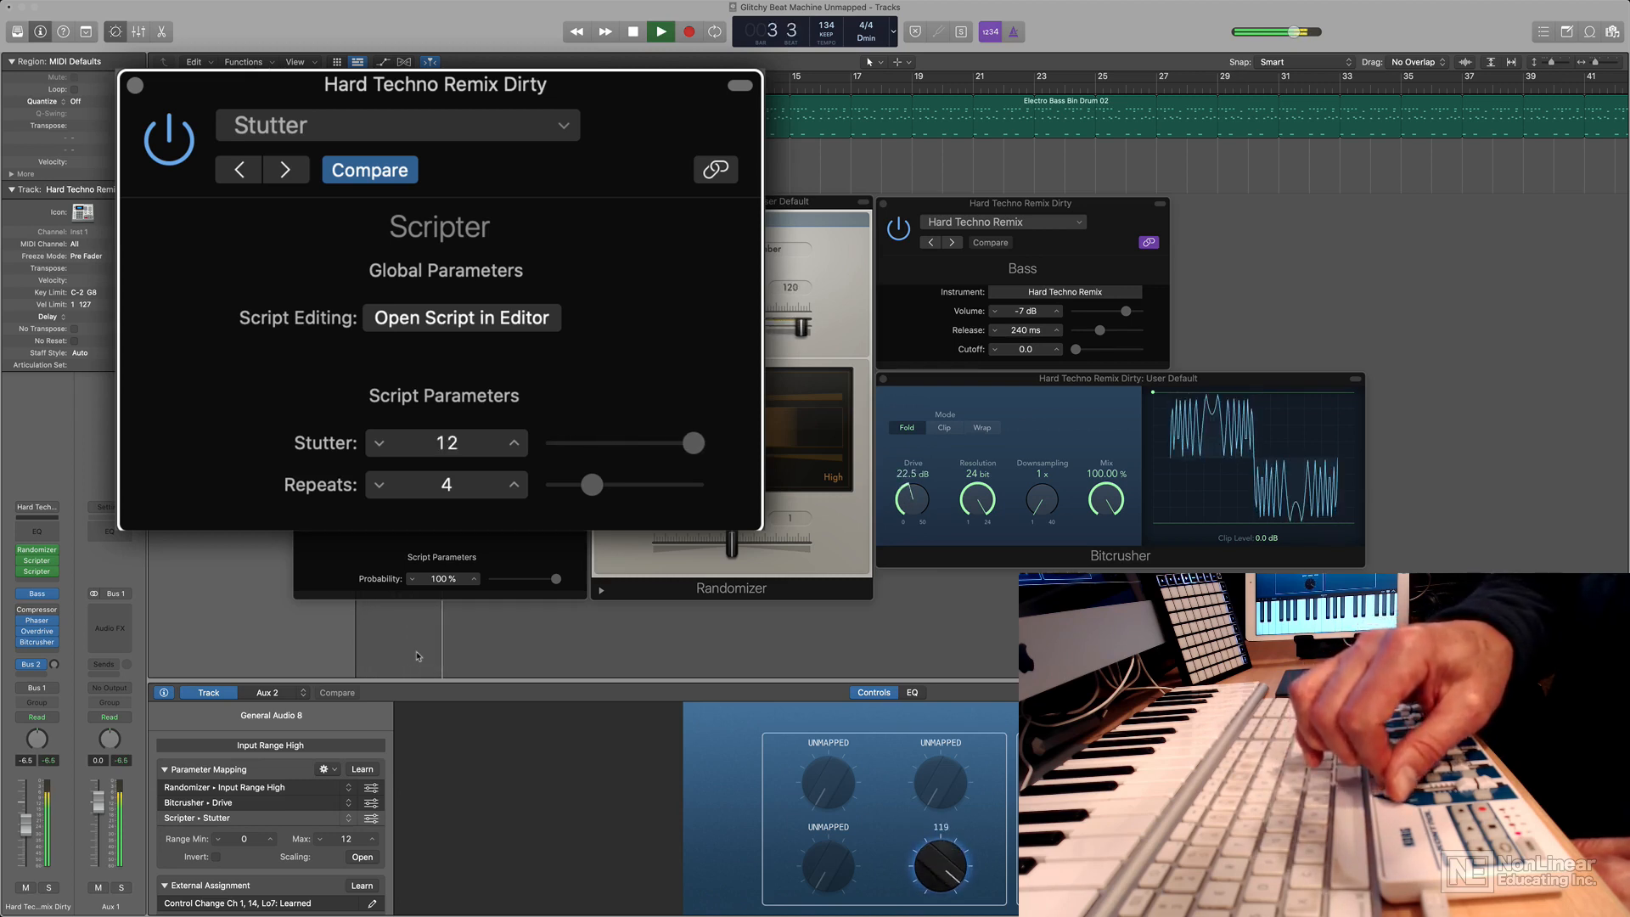
pyautogui.moveTo(694, 443); pyautogui.dragTo(611, 443)
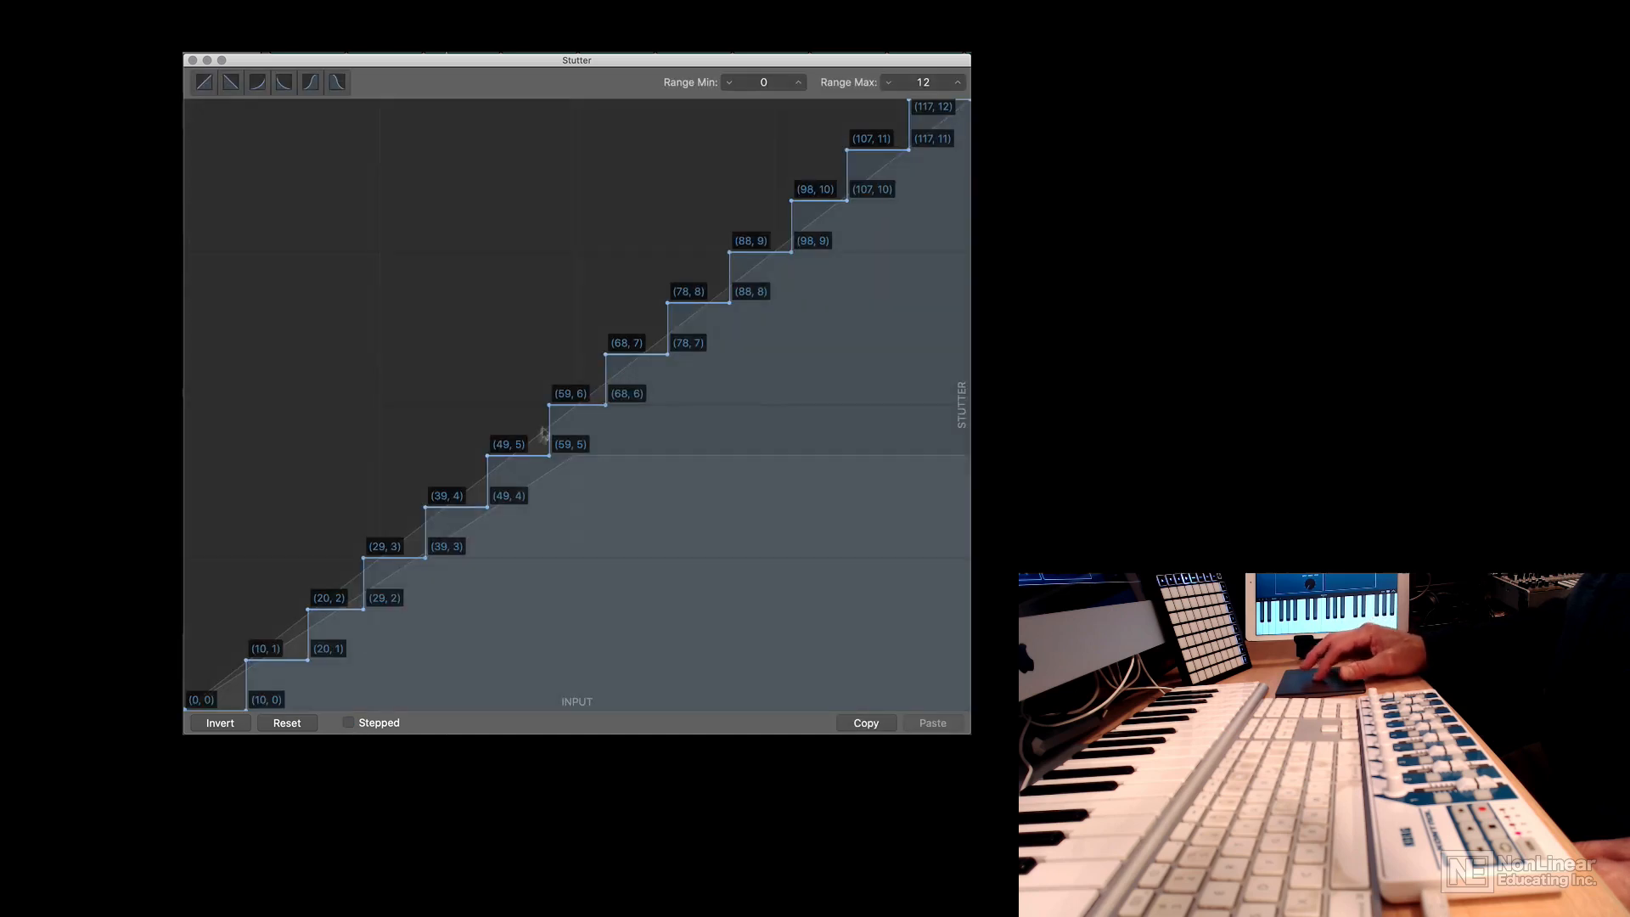
pyautogui.moveTo(712, 338)
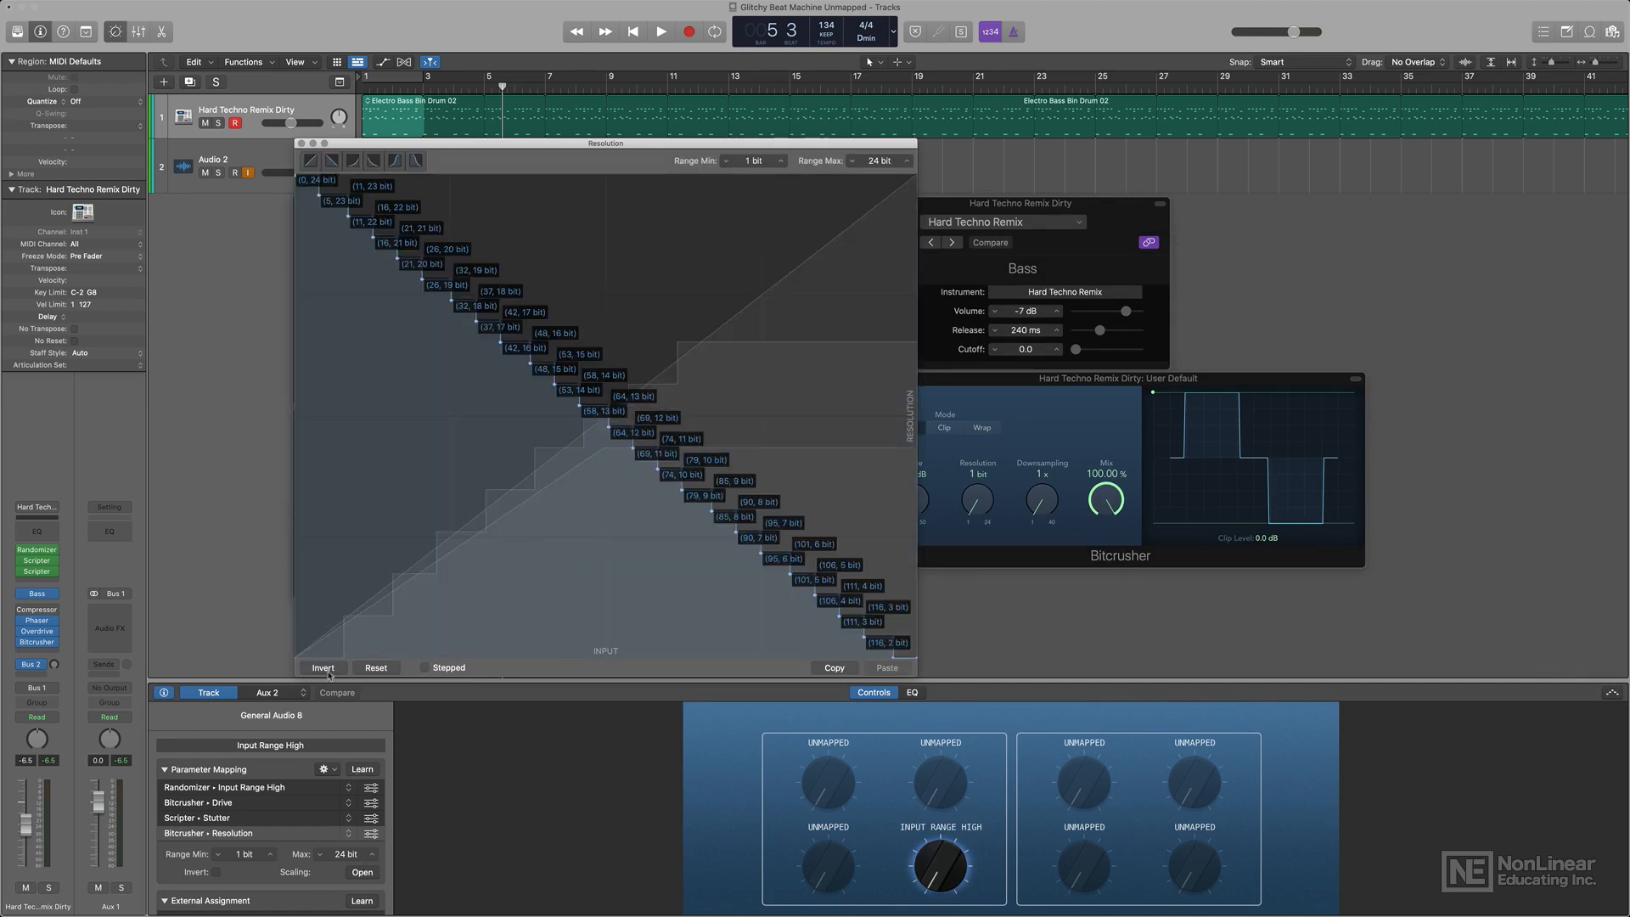
# Give Bitcrusher Resolution an inverted curved scaling from 24 bit down to about 10 bit.
pyautogui.click(330, 160)
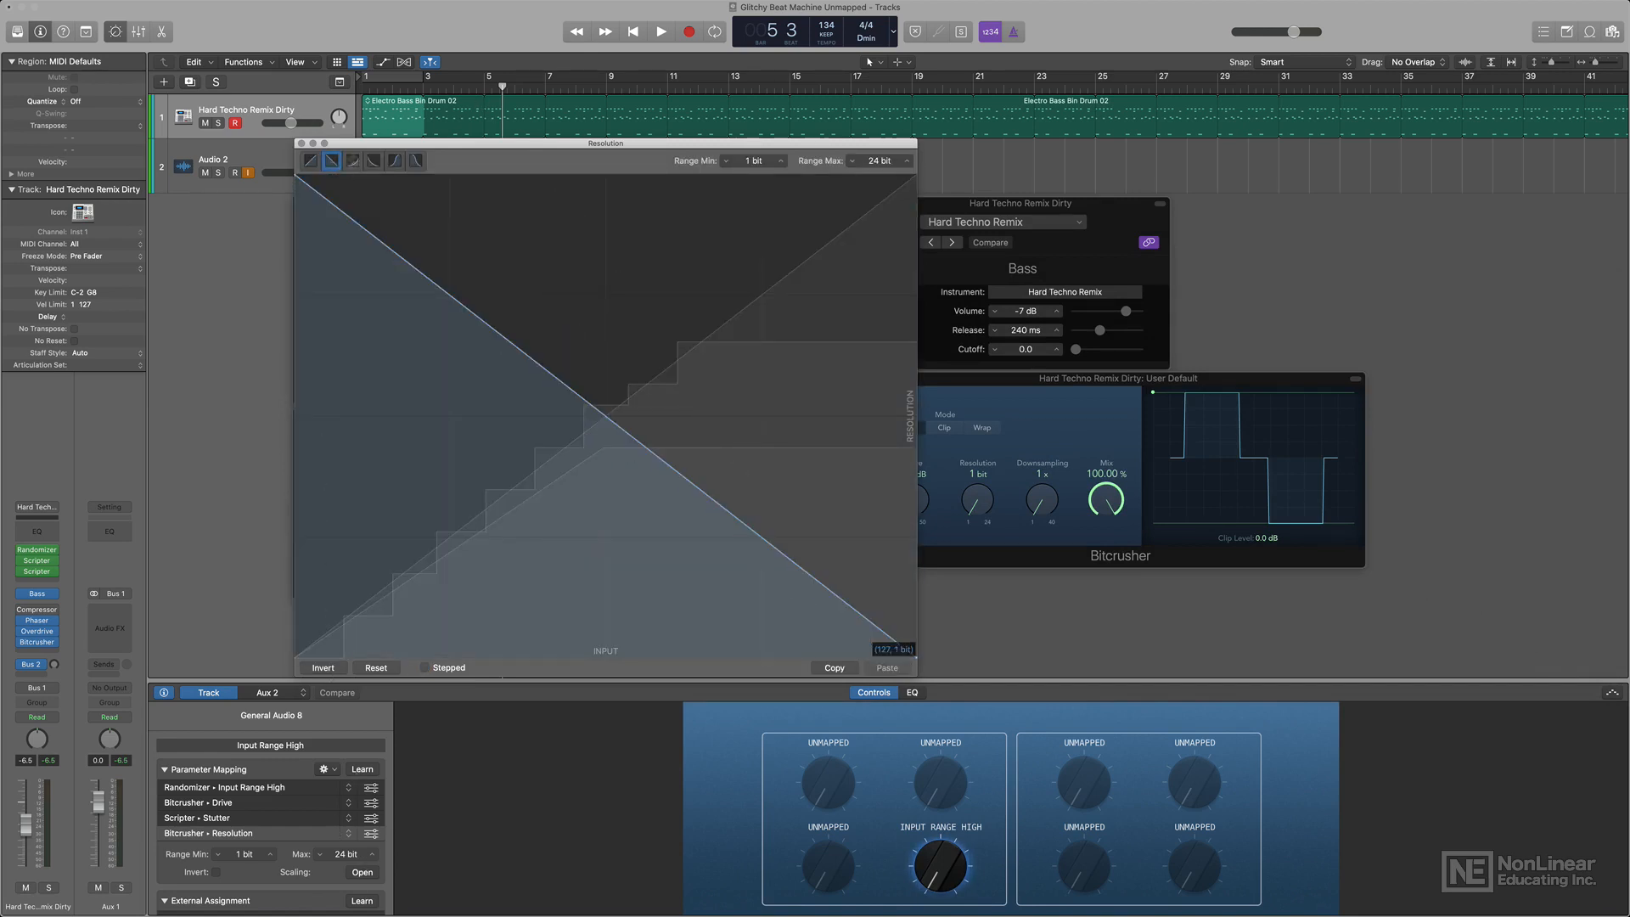
pyautogui.click(375, 160)
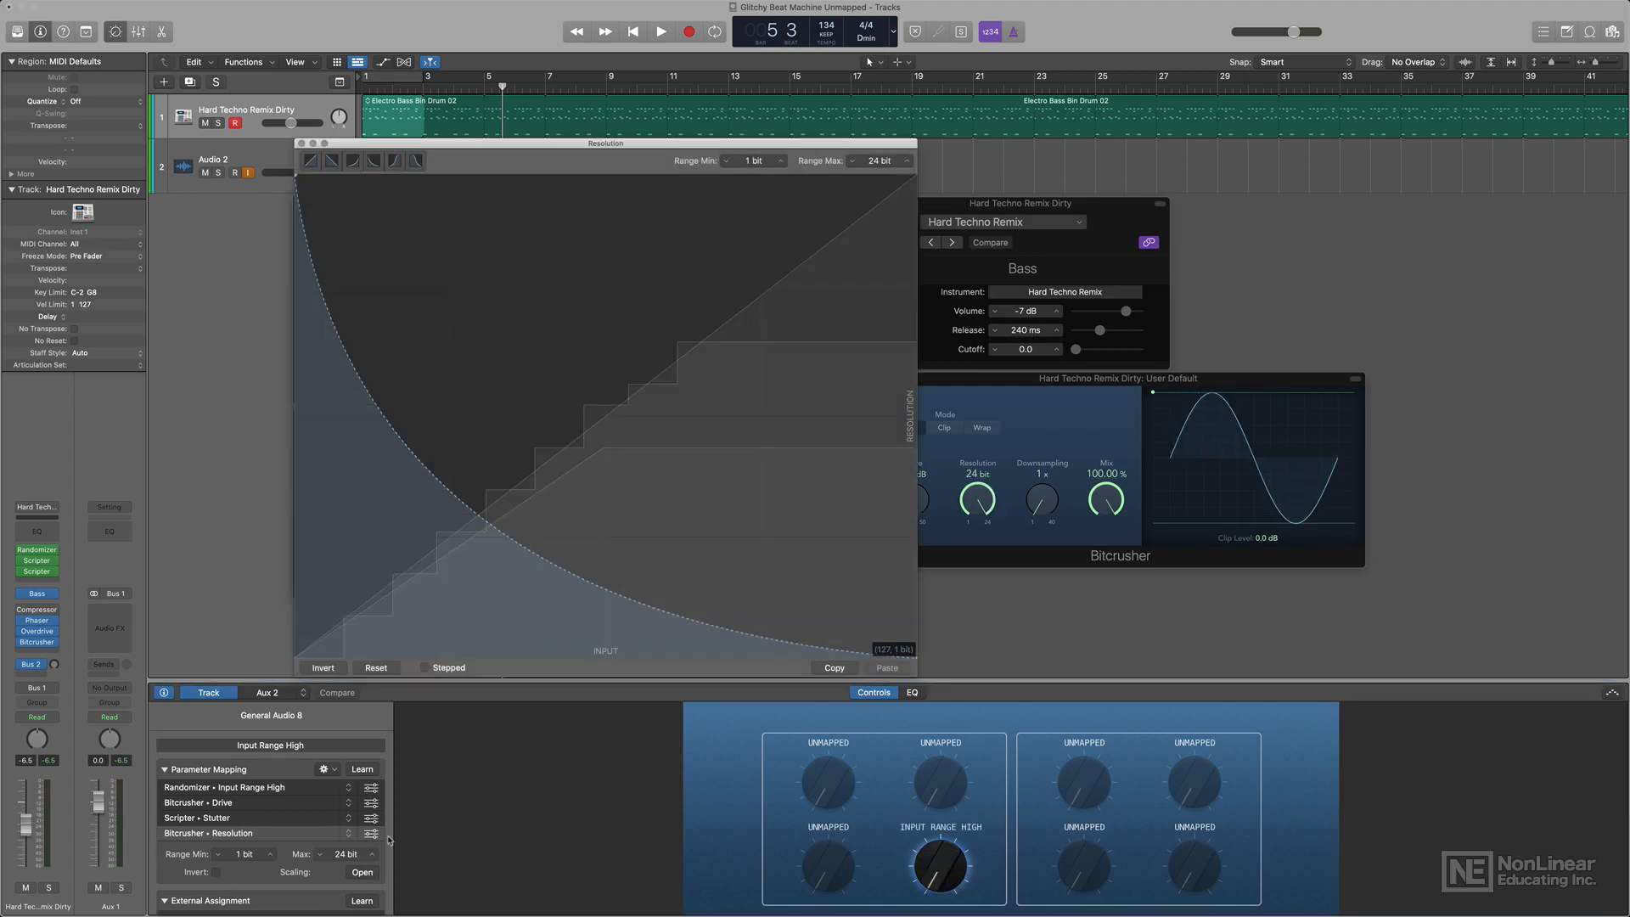
pyautogui.moveTo(893, 650); pyautogui.dragTo(892, 600)
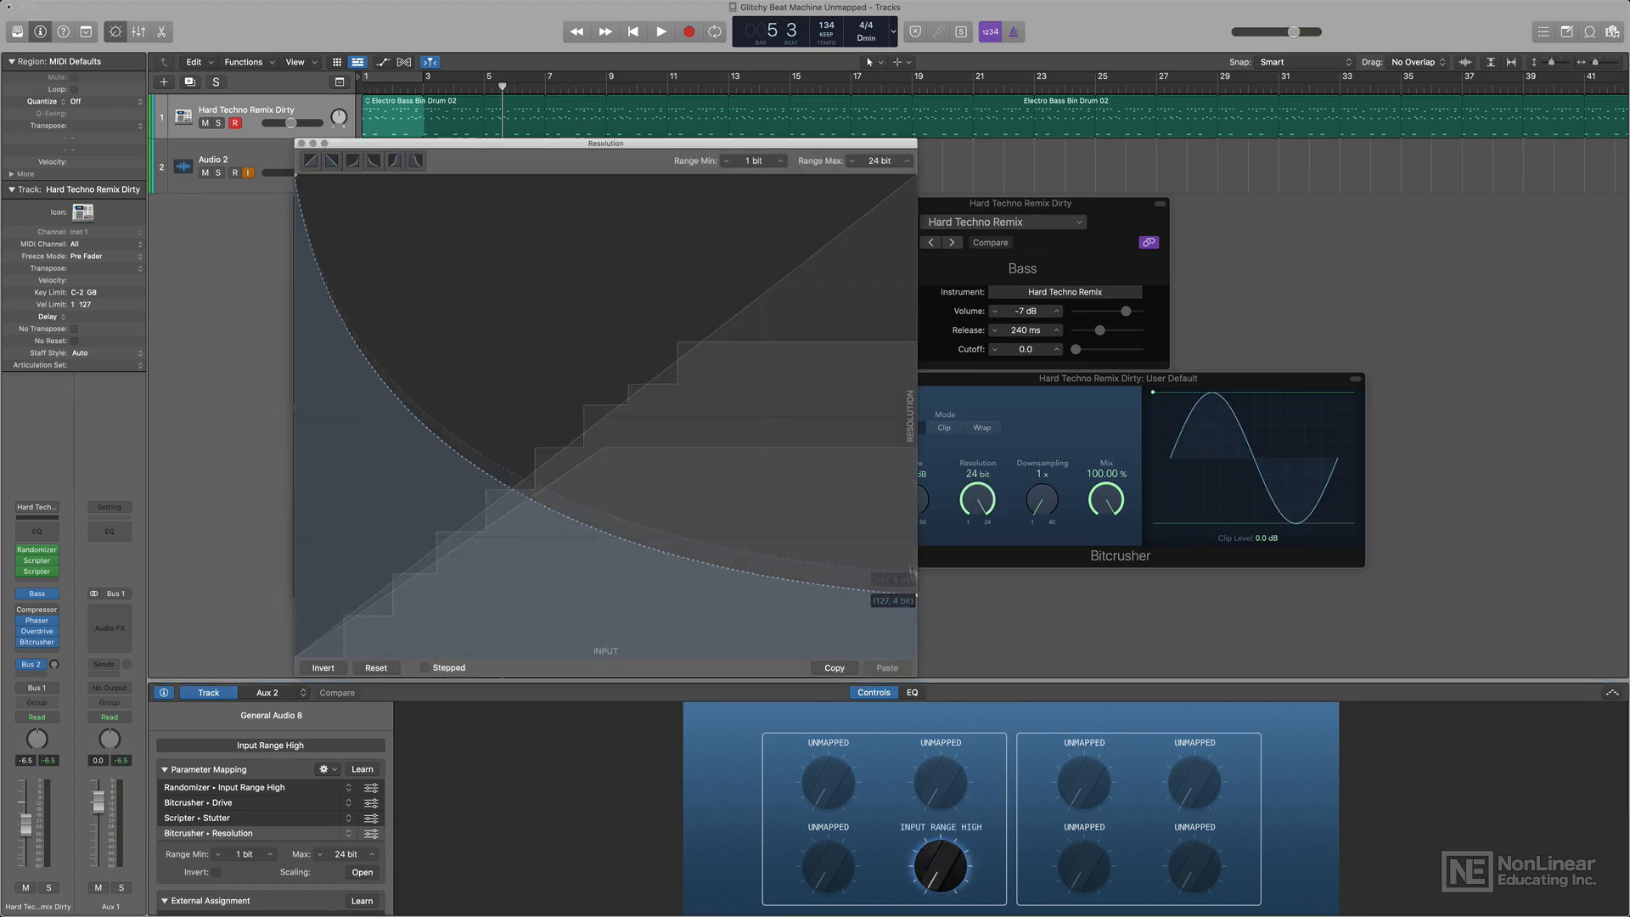
pyautogui.moveTo(893, 592); pyautogui.dragTo(899, 478)
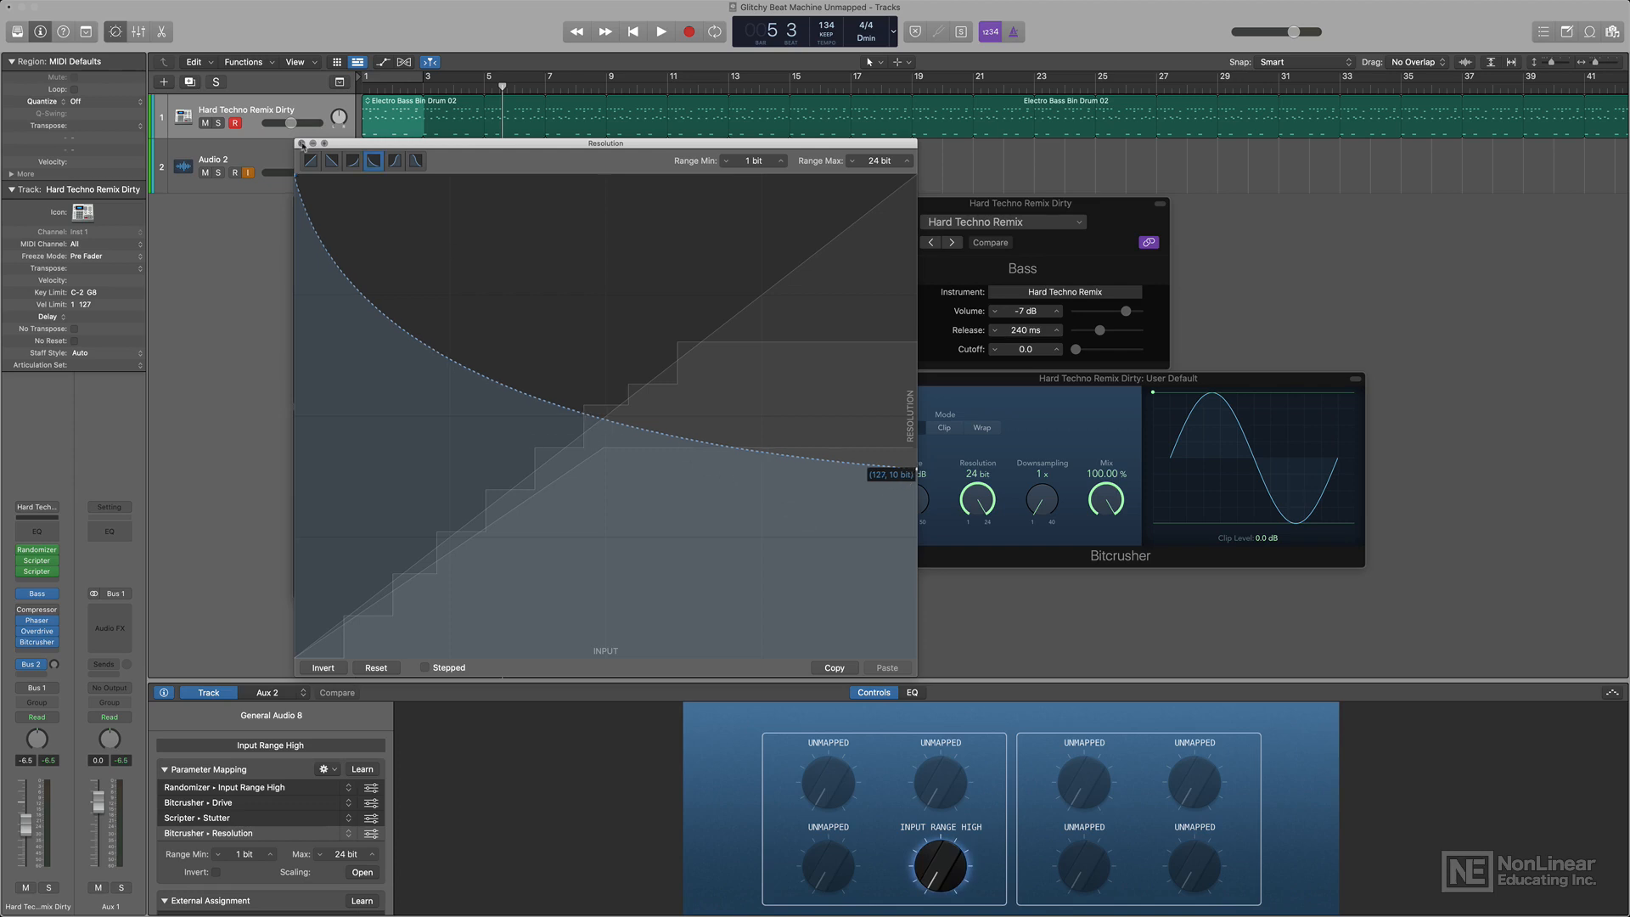
pyautogui.click(660, 31)
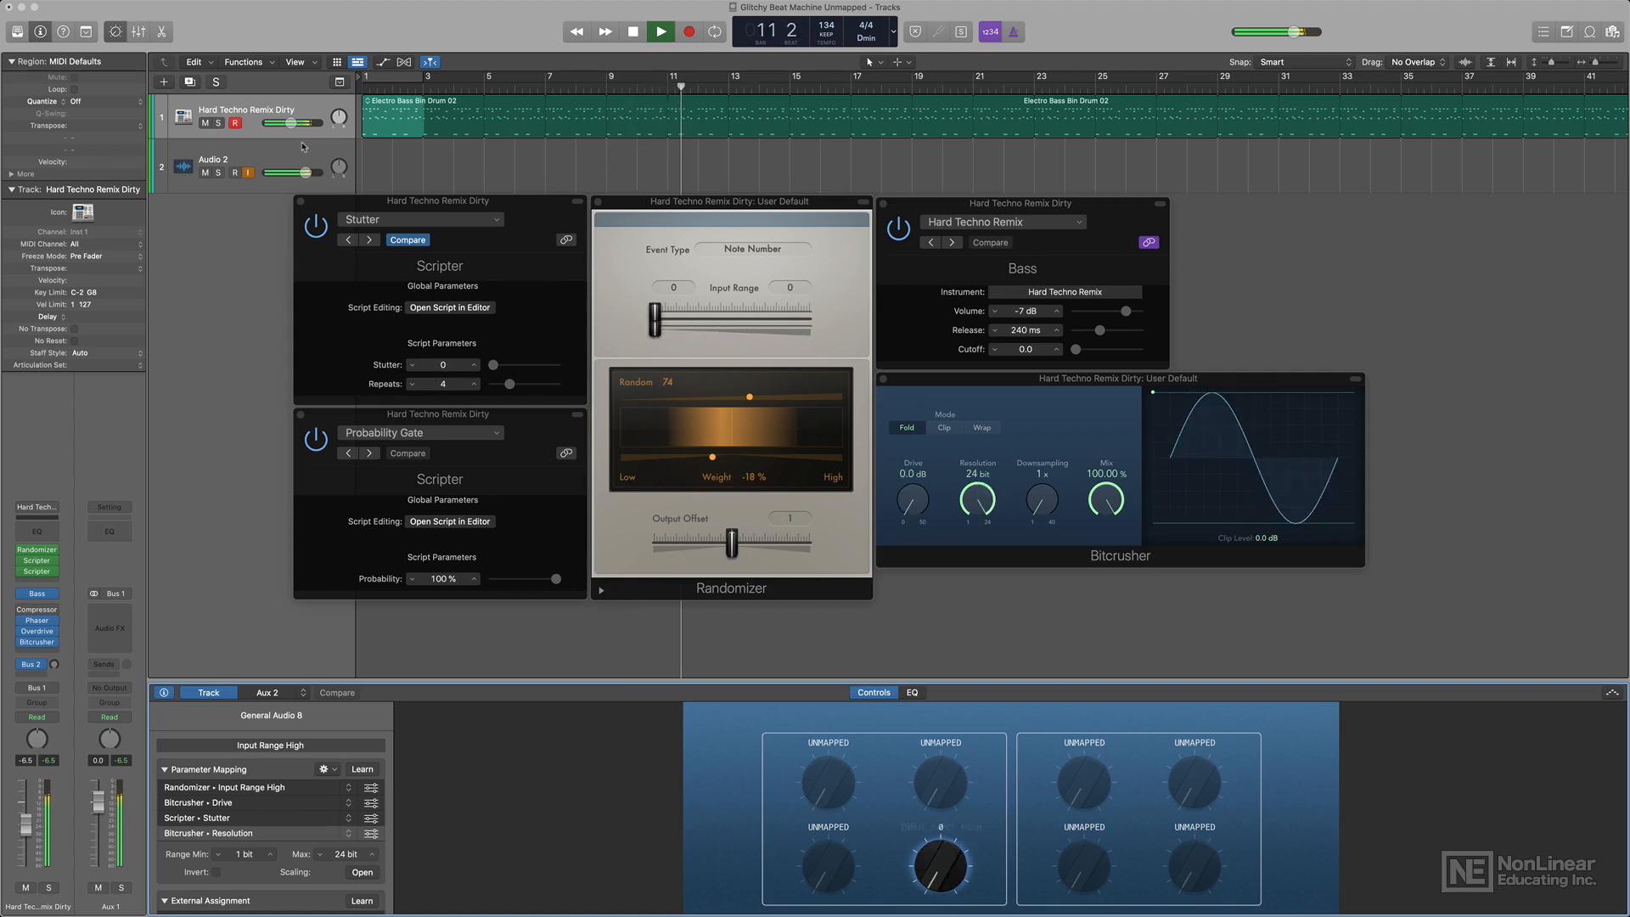
# Add fifth and sixth knob mappings for Bass Release and Send 1 to Bus 2, max +6.0 dB.
pyautogui.click(660, 32)
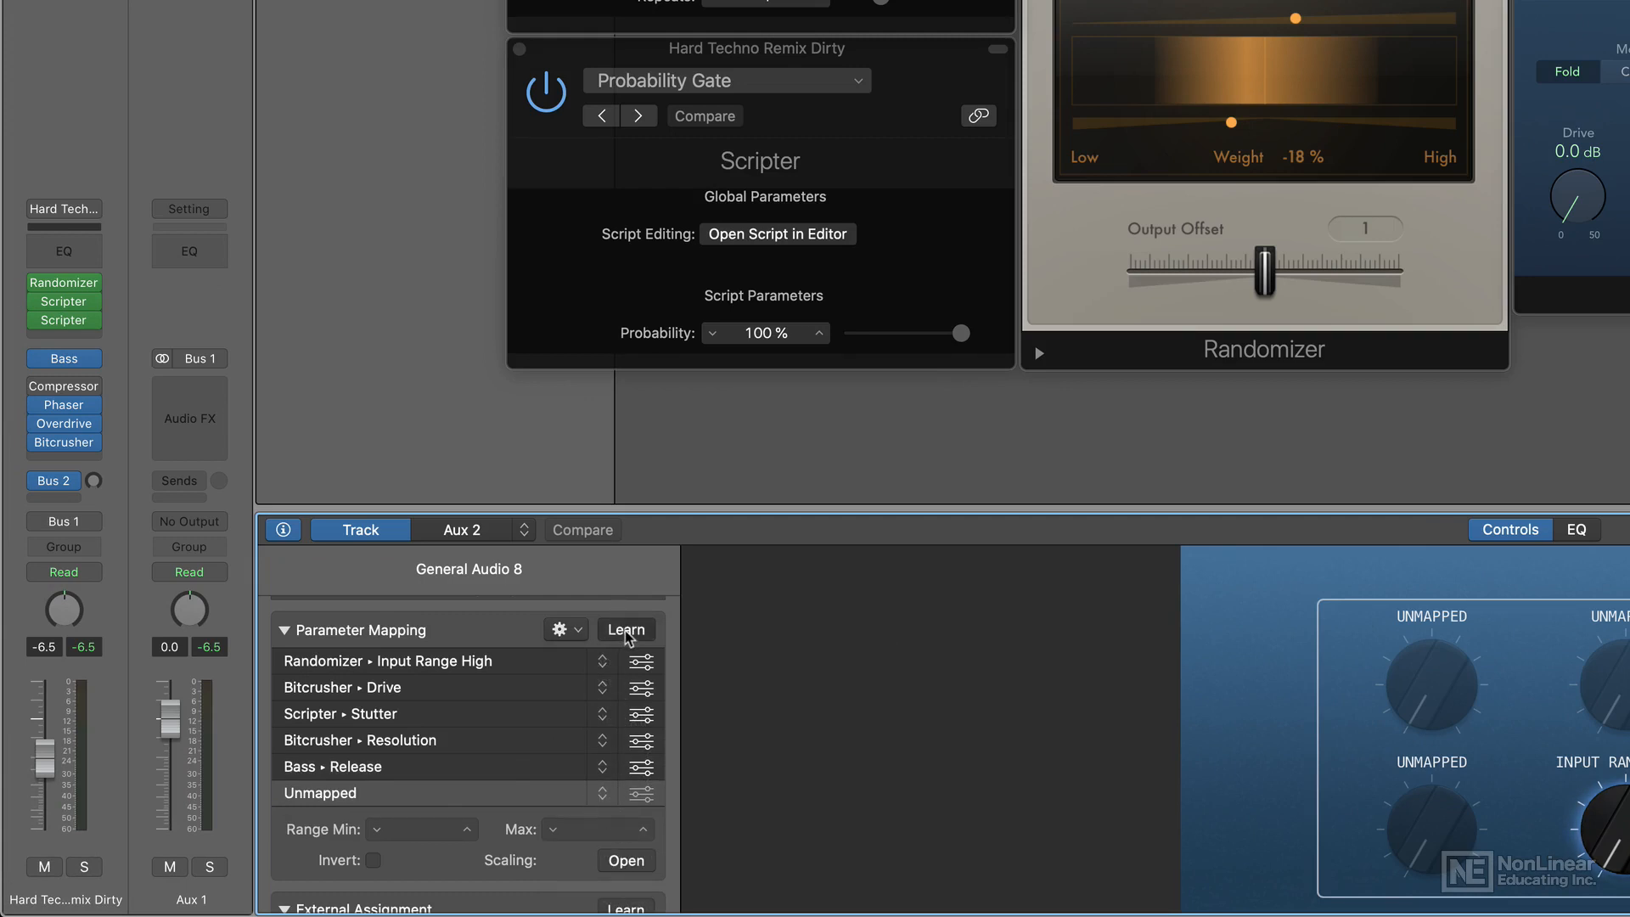
pyautogui.click(625, 629)
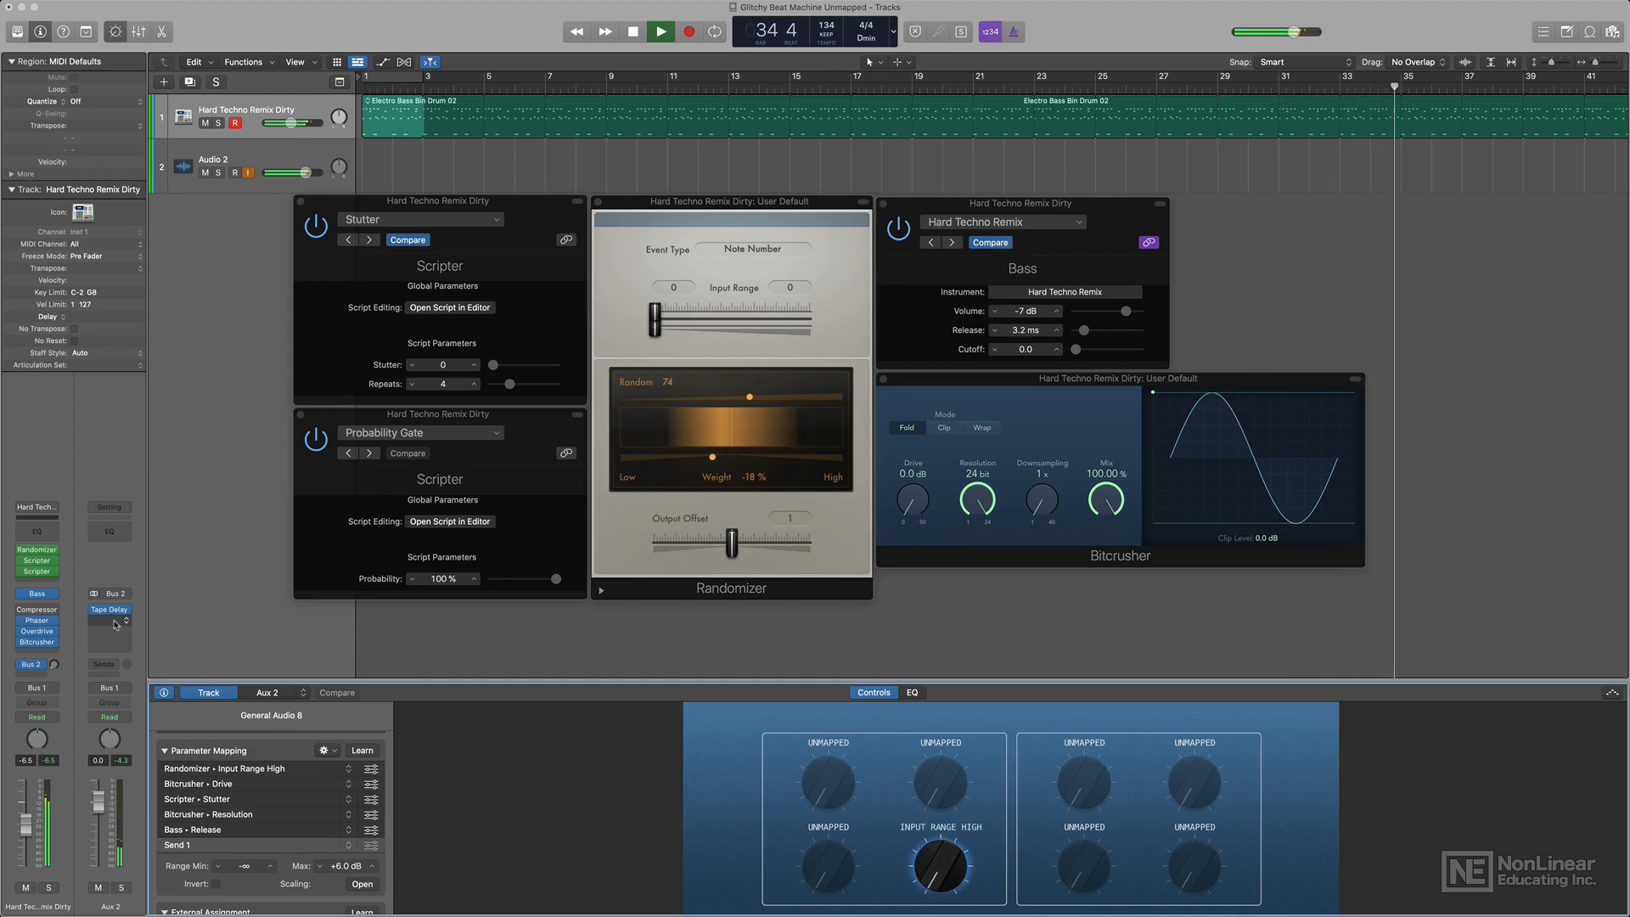
pyautogui.click(632, 32)
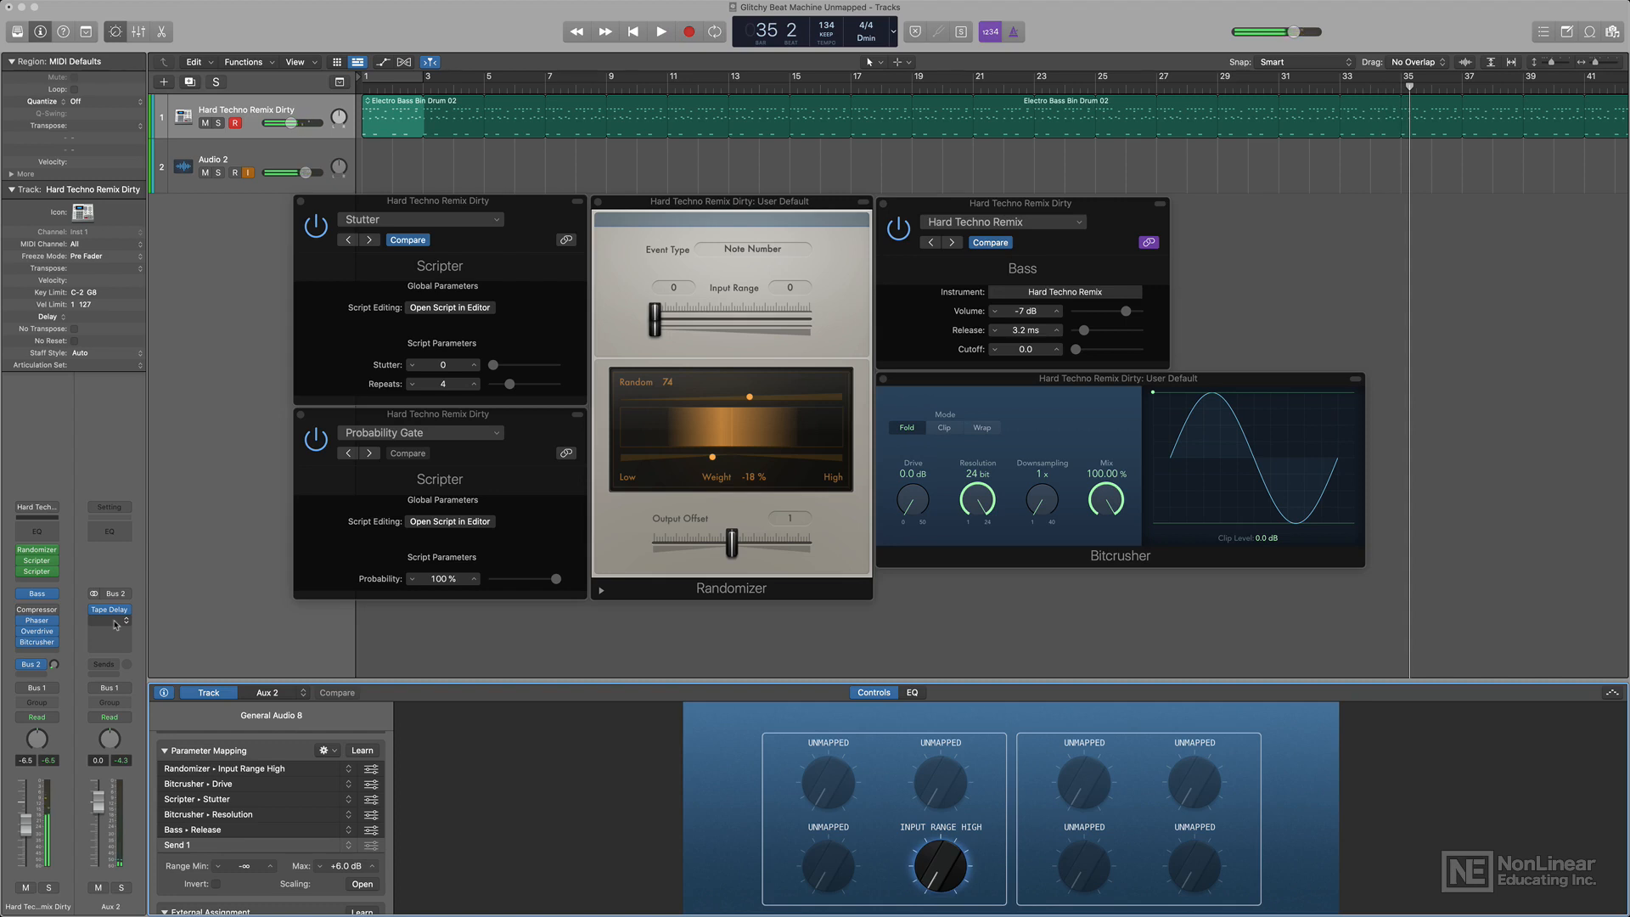